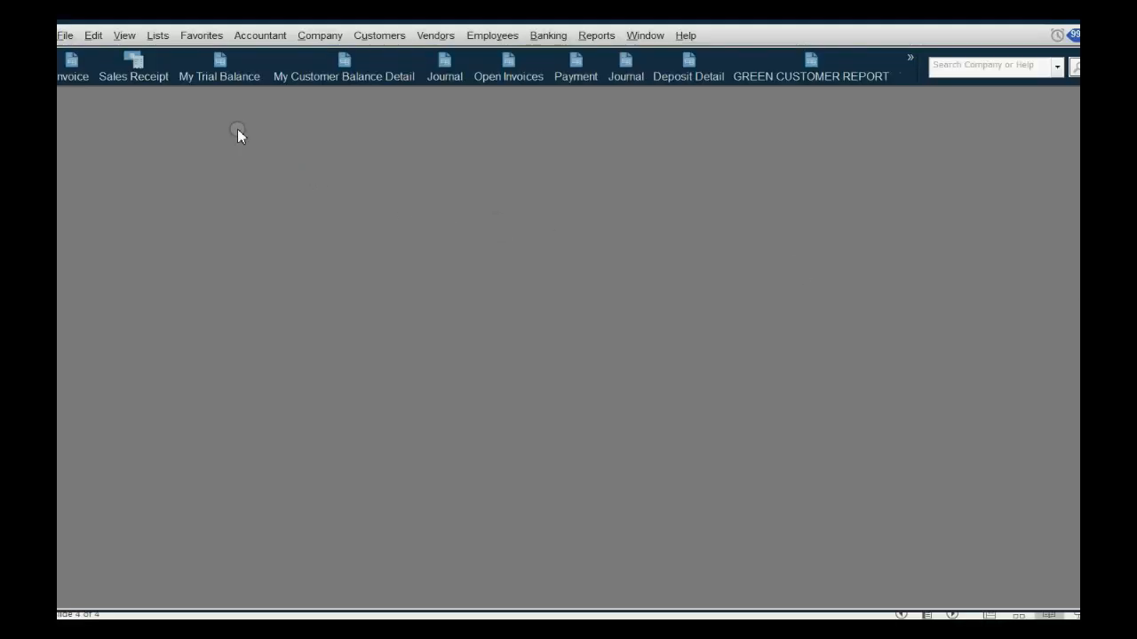
- Reach the company-wide Items & Inventory preferences via Edit > Preferences
{"action": "left_click", "coordinate": [92, 36]}
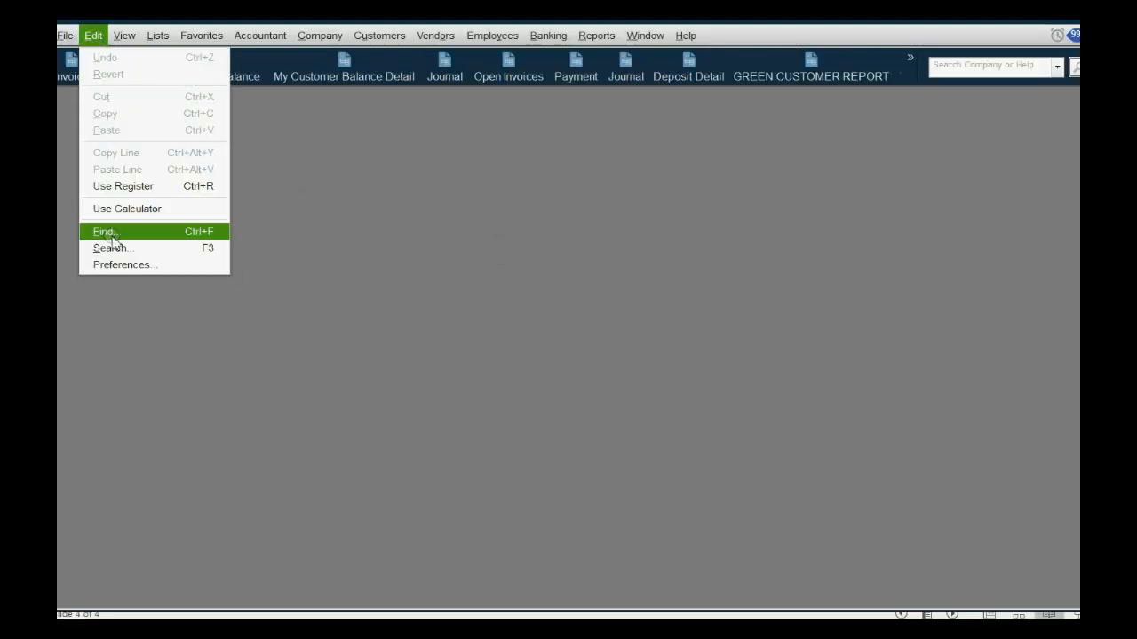
{"action": "left_click", "coordinate": [125, 265]}
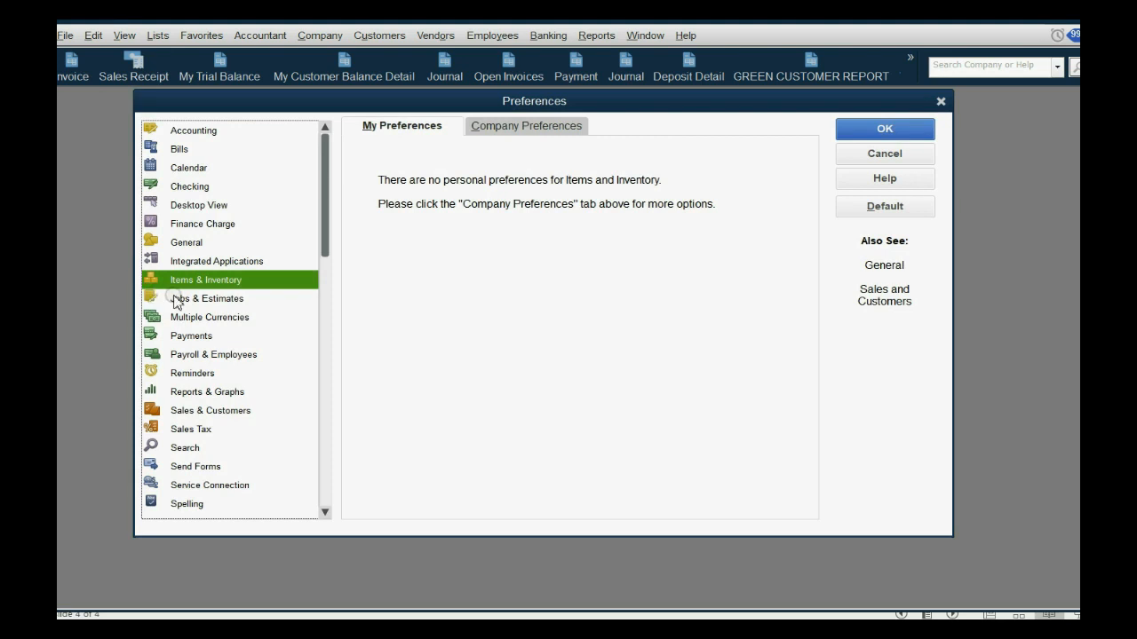
{"action": "left_click", "coordinate": [206, 298]}
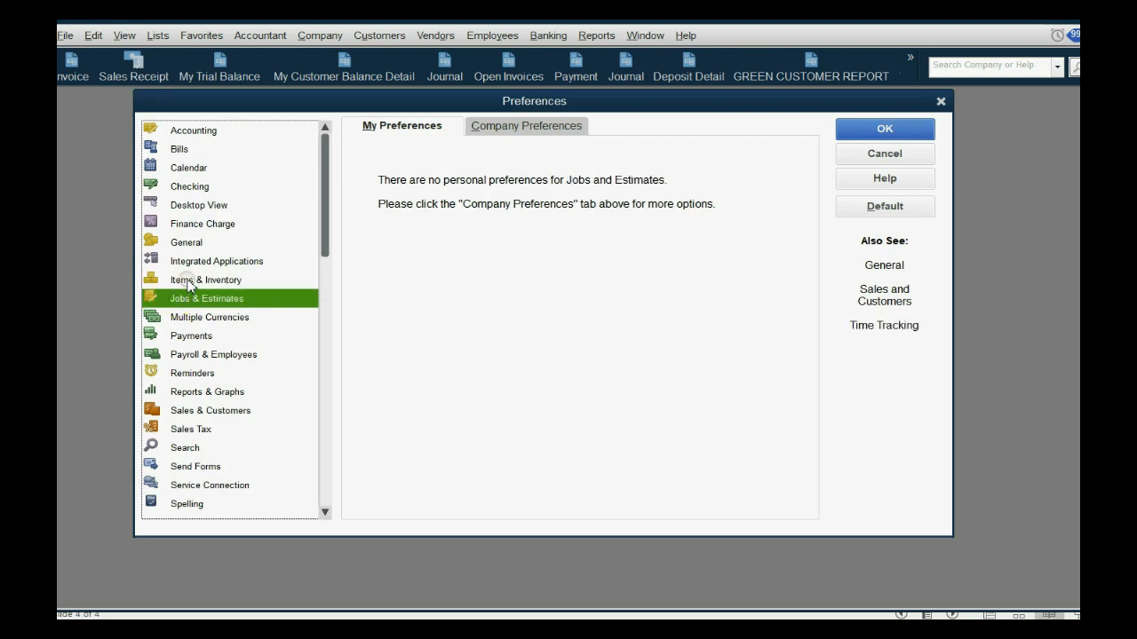
{"action": "left_click", "coordinate": [206, 281]}
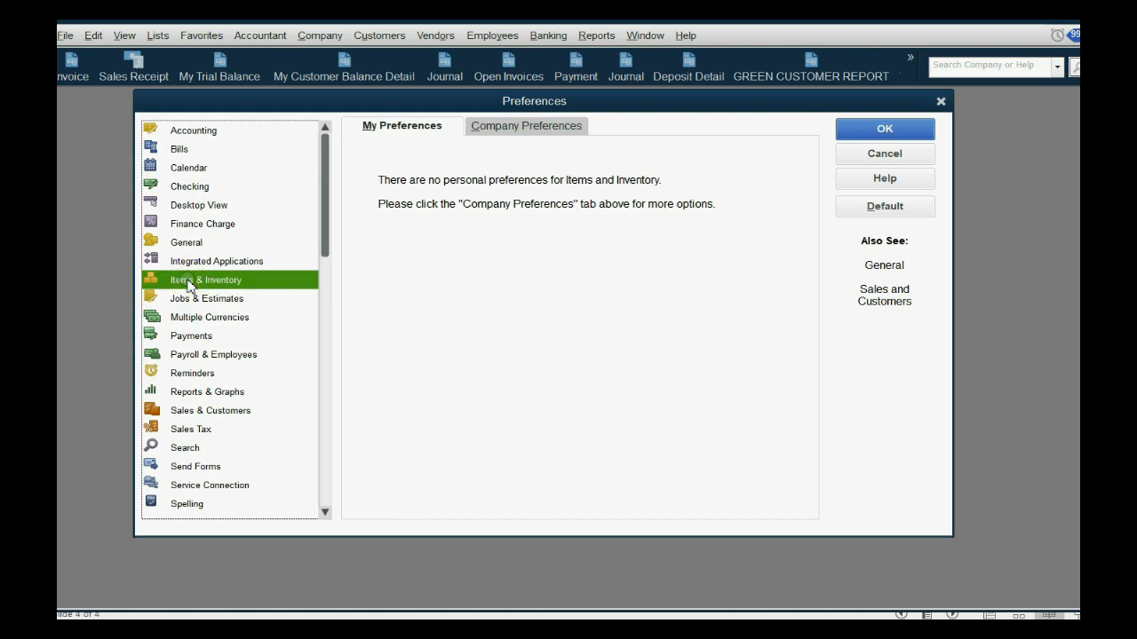
{"action": "left_click", "coordinate": [526, 125]}
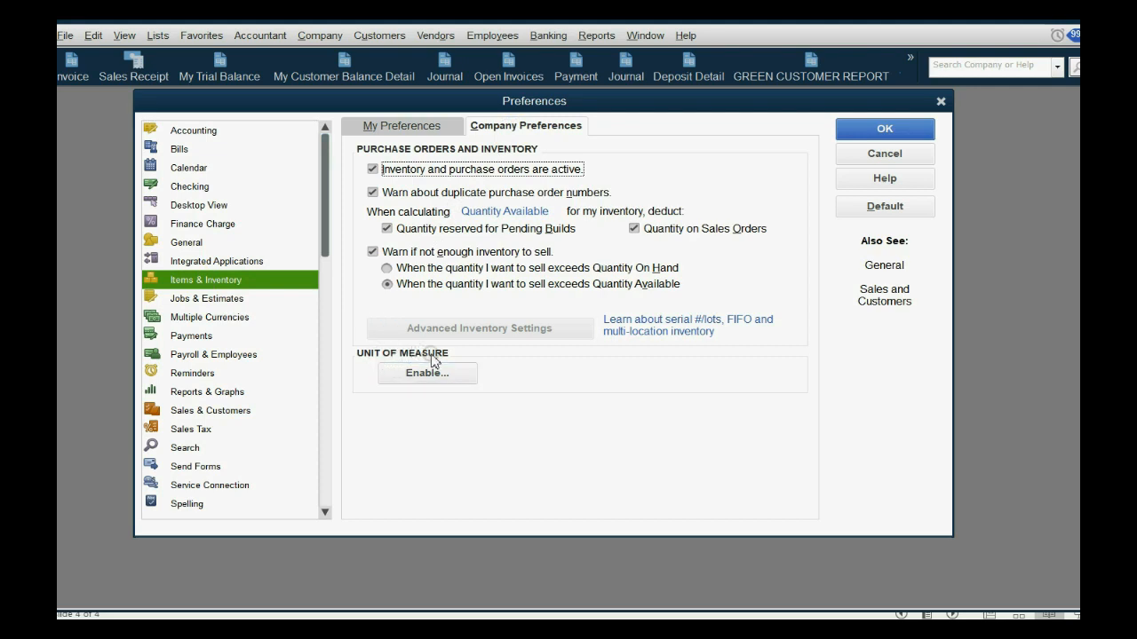
- Enable units of measure as Single U/M Per Item and save the preferences
{"action": "left_click", "coordinate": [426, 373]}
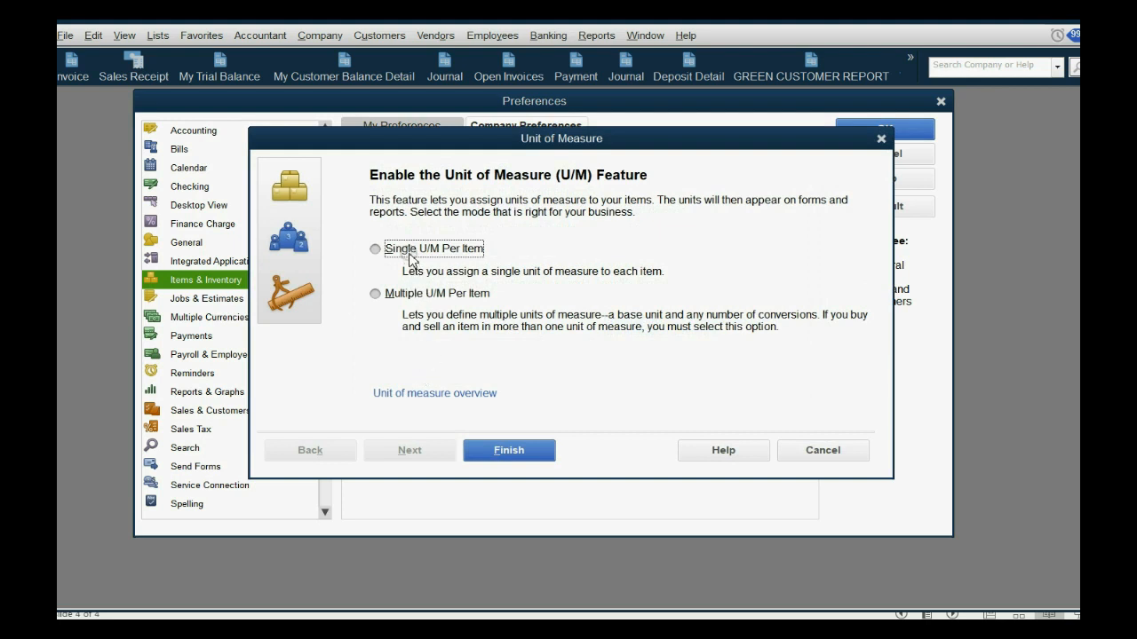
{"action": "left_click", "coordinate": [375, 248]}
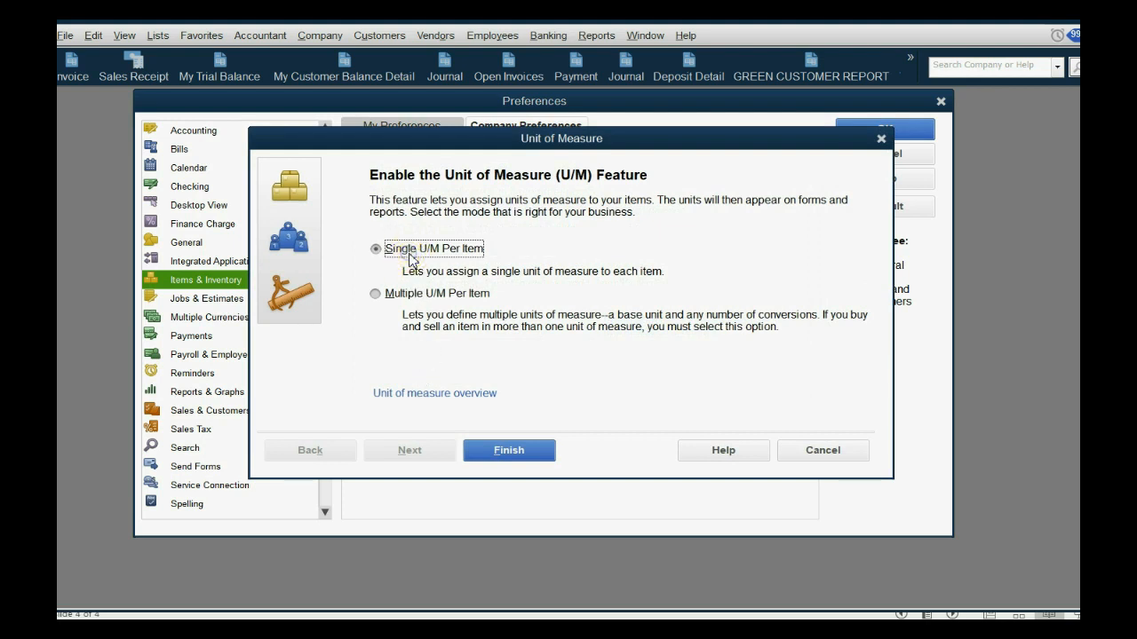
{"action": "left_click", "coordinate": [508, 451]}
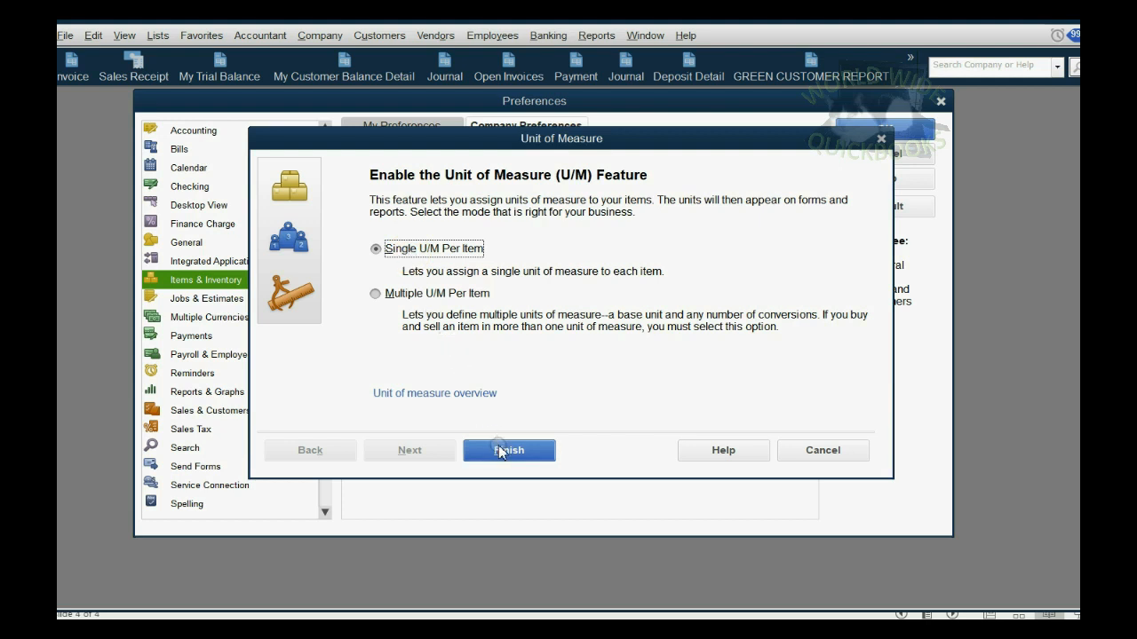
{"action": "left_click", "coordinate": [508, 451]}
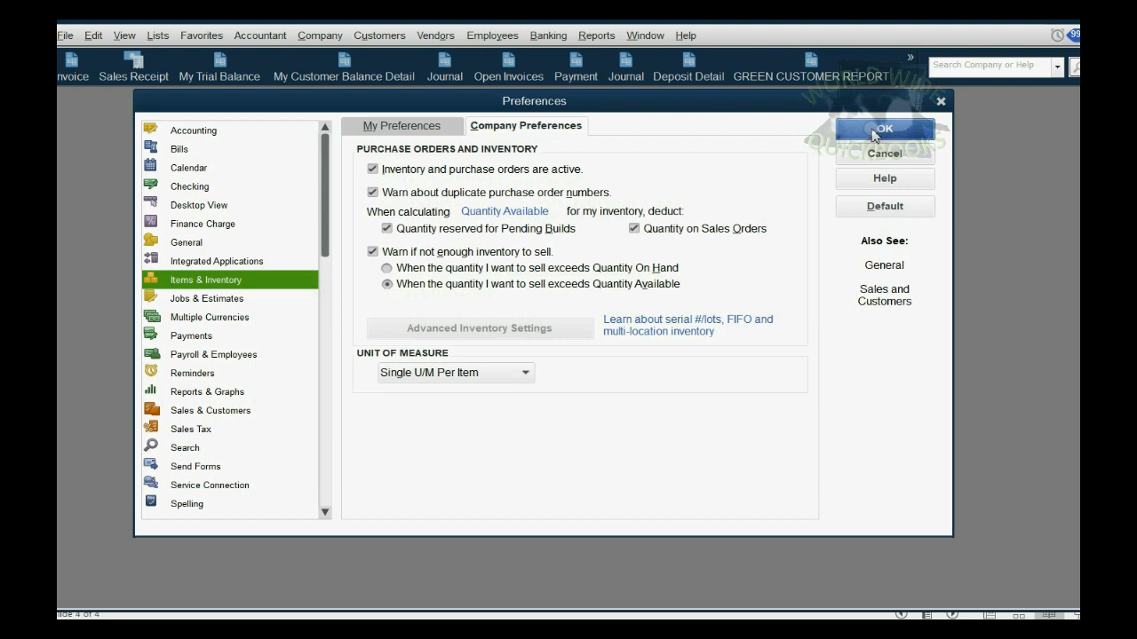
{"action": "left_click", "coordinate": [885, 128]}
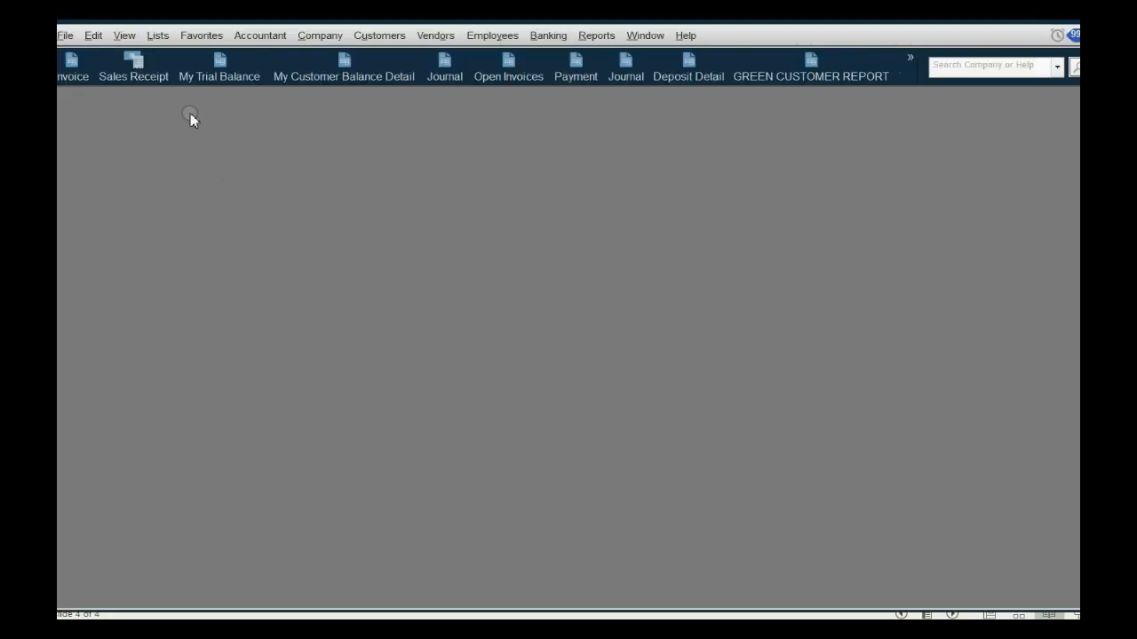
- Start a new Inventory Part item from the Item List
{"action": "left_click", "coordinate": [156, 36]}
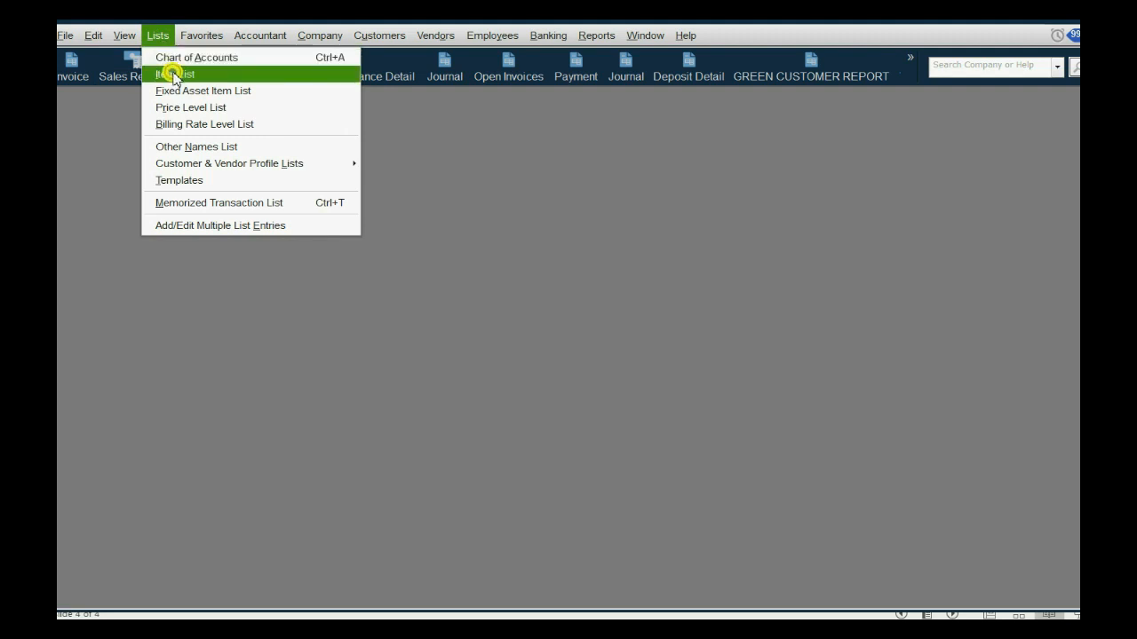
{"action": "left_click", "coordinate": [176, 74]}
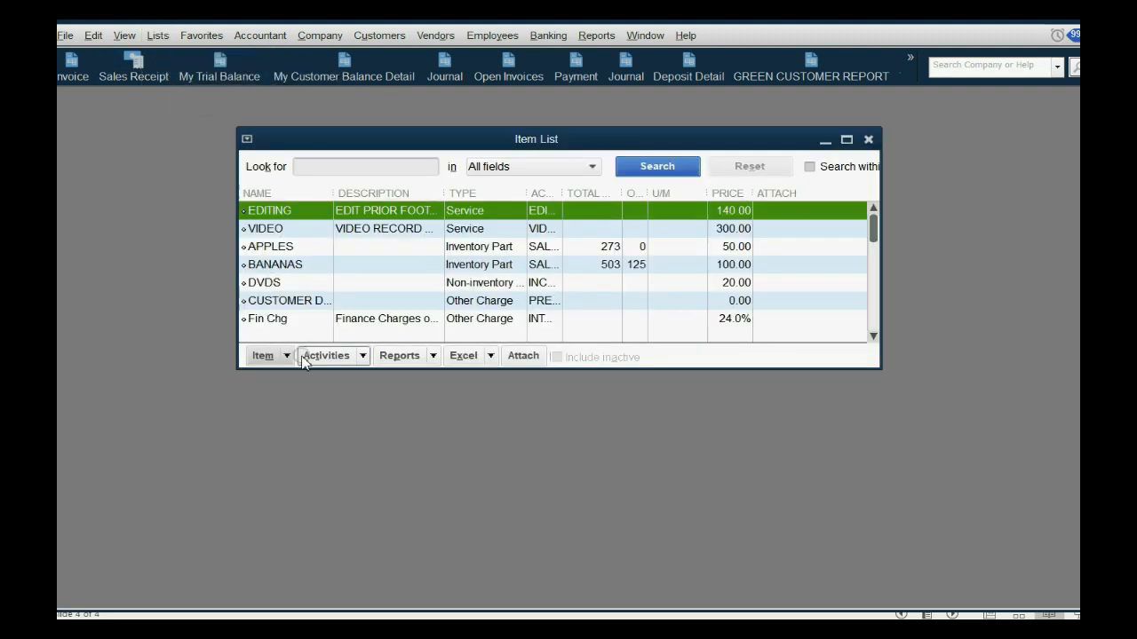
{"action": "left_click", "coordinate": [270, 355]}
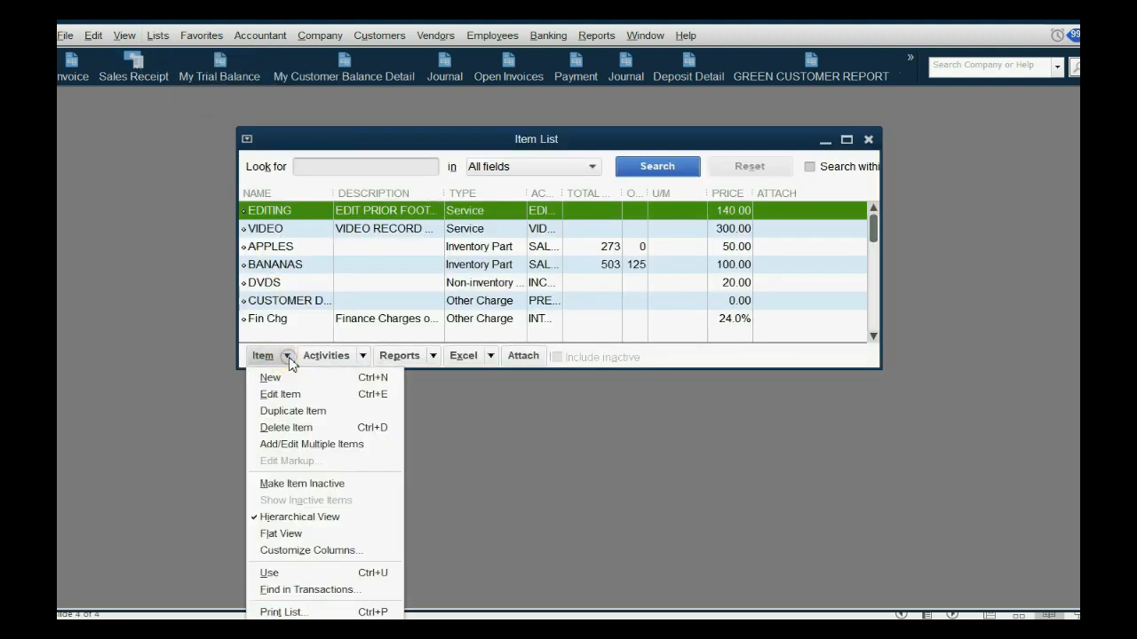
{"action": "left_click", "coordinate": [270, 376]}
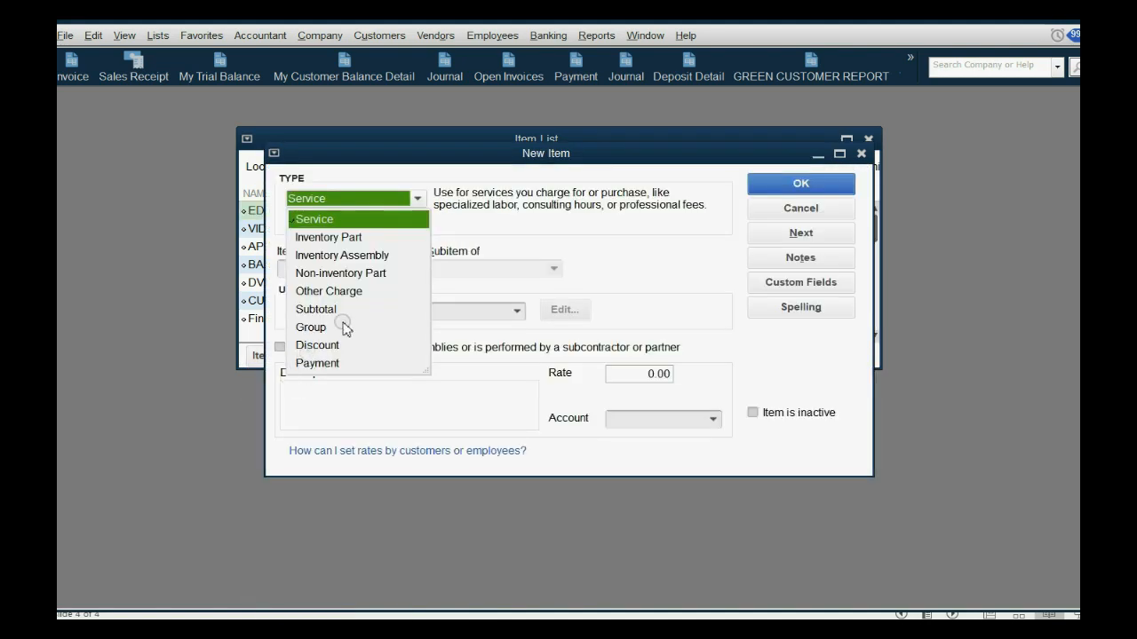
{"action": "left_click", "coordinate": [327, 238]}
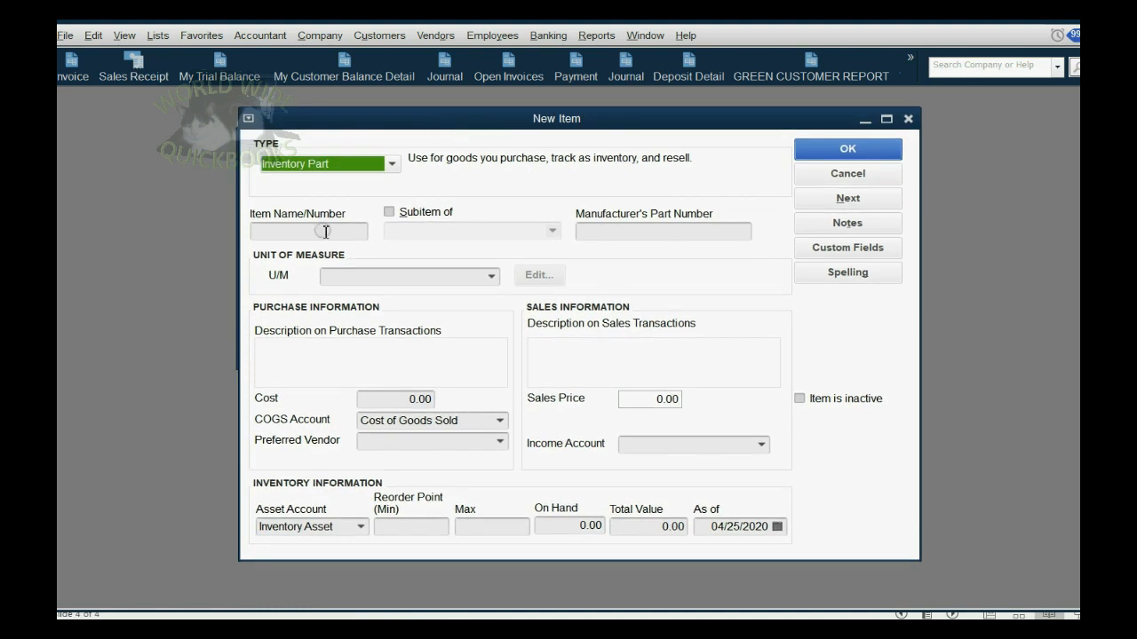
- Name the item C - vitamins with cost 1 and sales price 5
{"action": "left_click", "coordinate": [309, 231]}
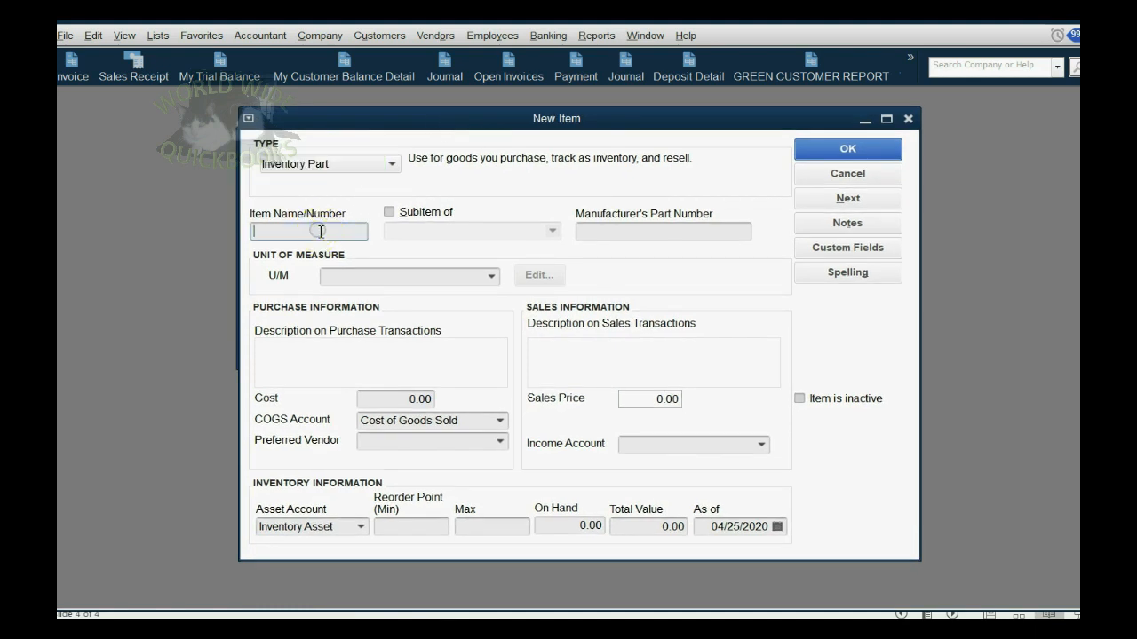
{"action": "type", "text": "C - vitam"}
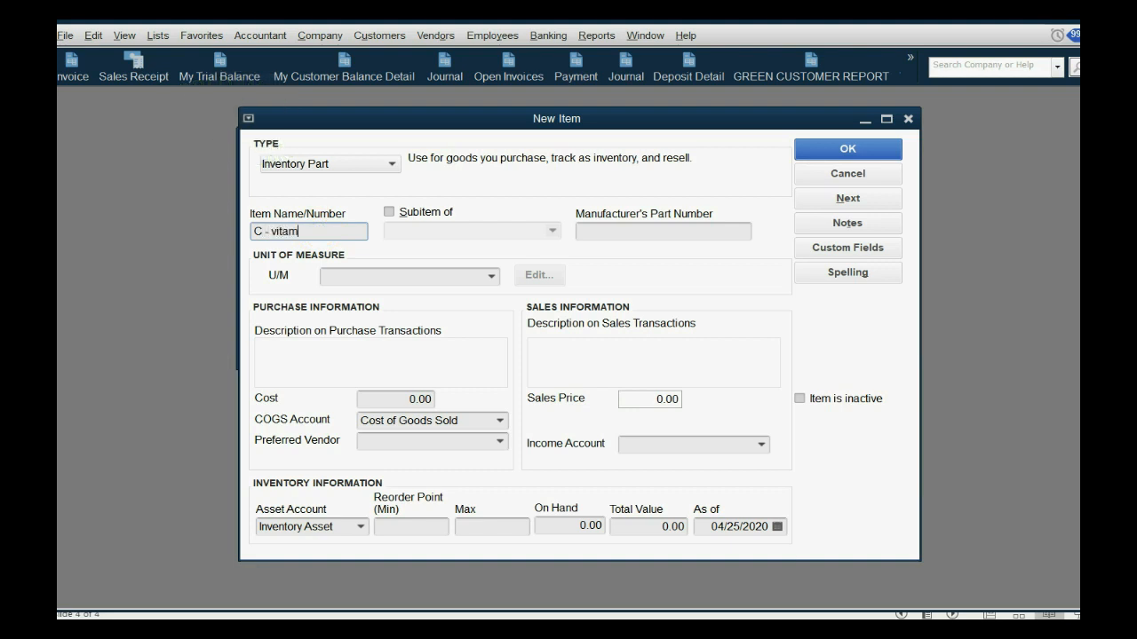
{"action": "type", "text": "ins"}
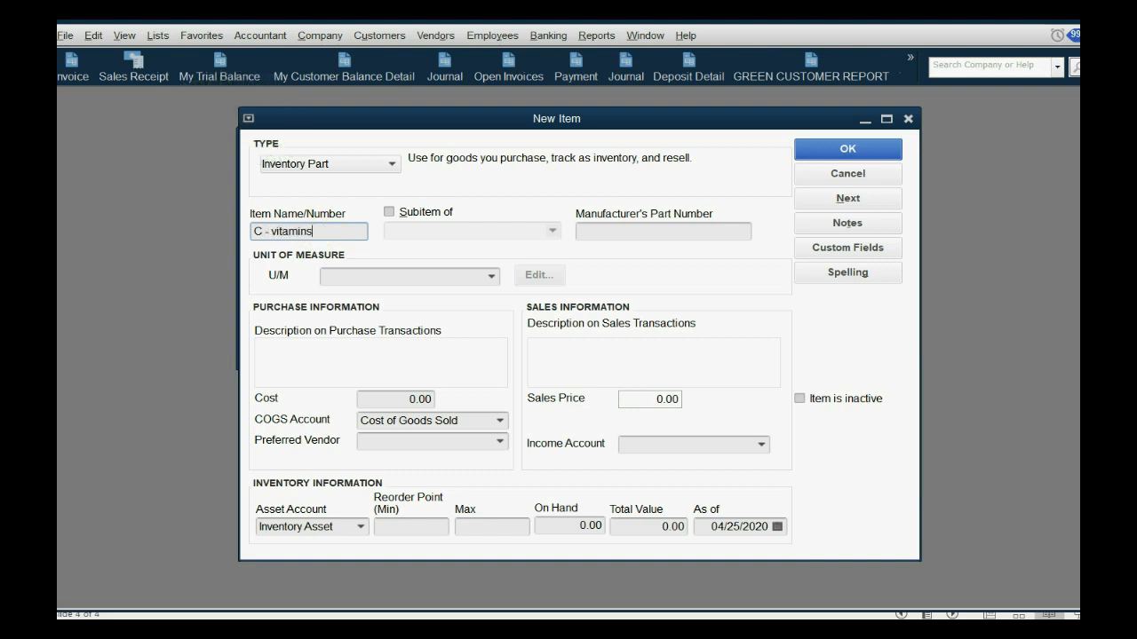
{"action": "left_click", "coordinate": [394, 398]}
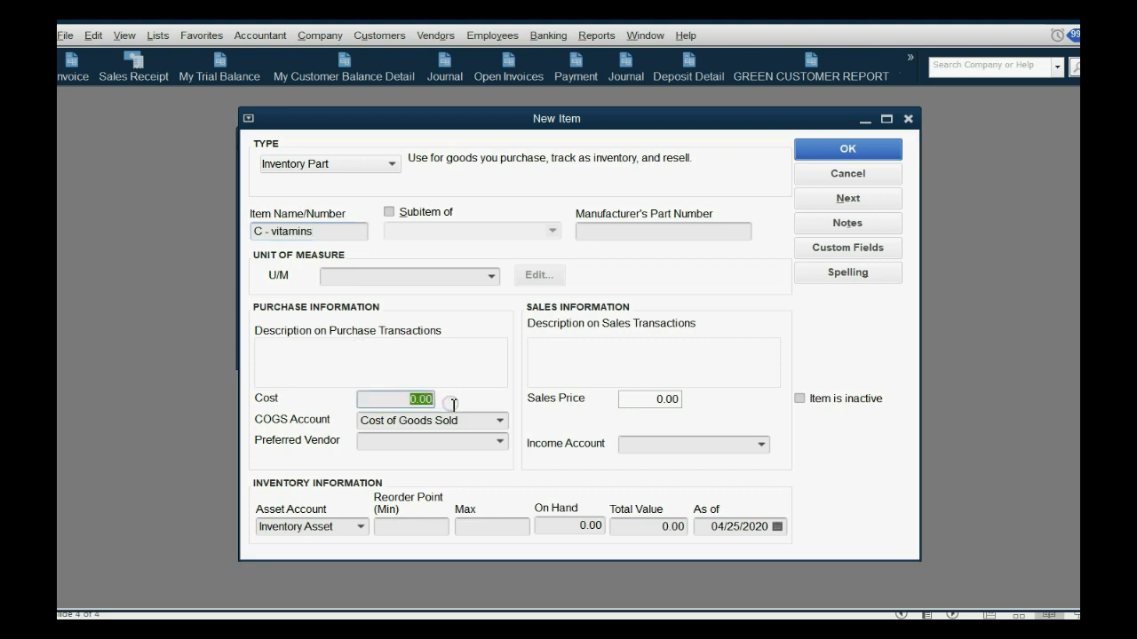
{"action": "type", "text": "1"}
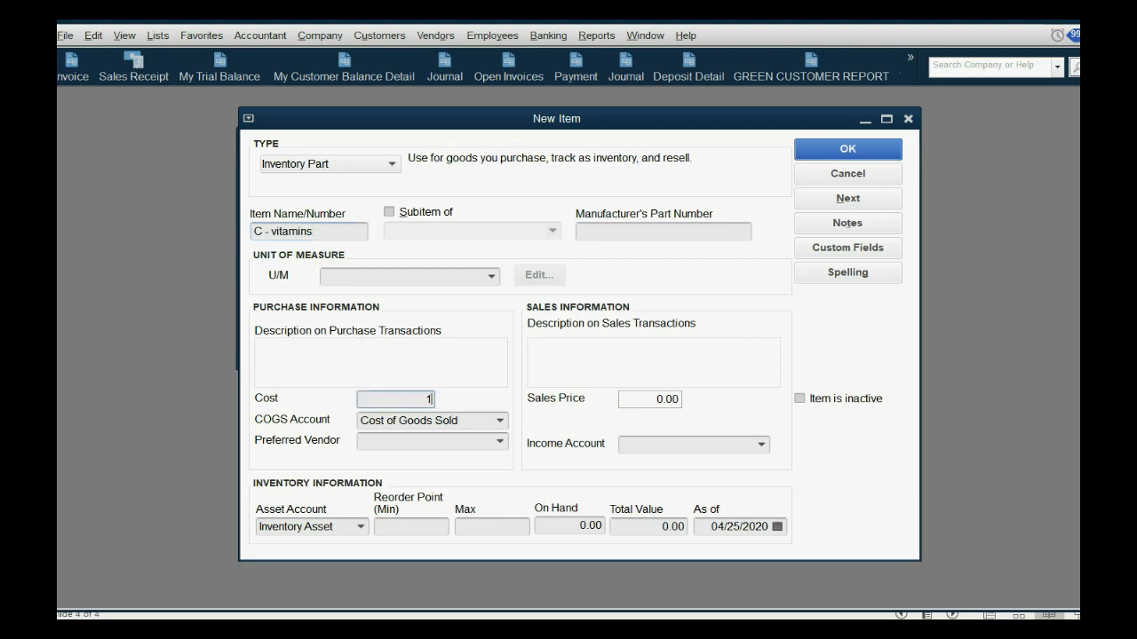
{"action": "left_click", "coordinate": [648, 398]}
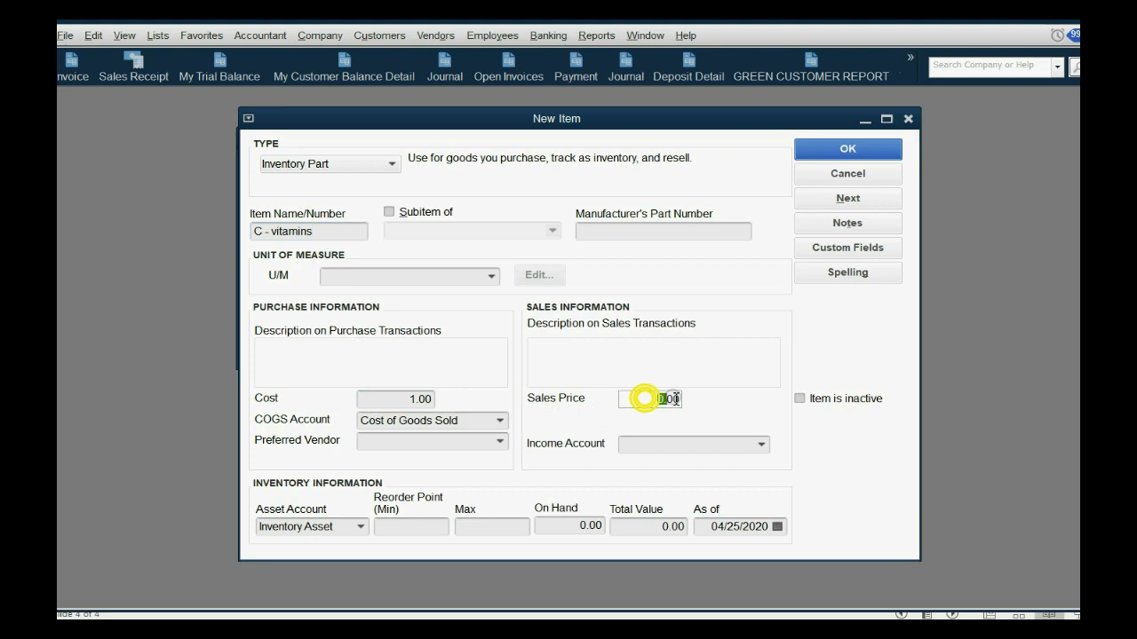
{"action": "type", "text": "5"}
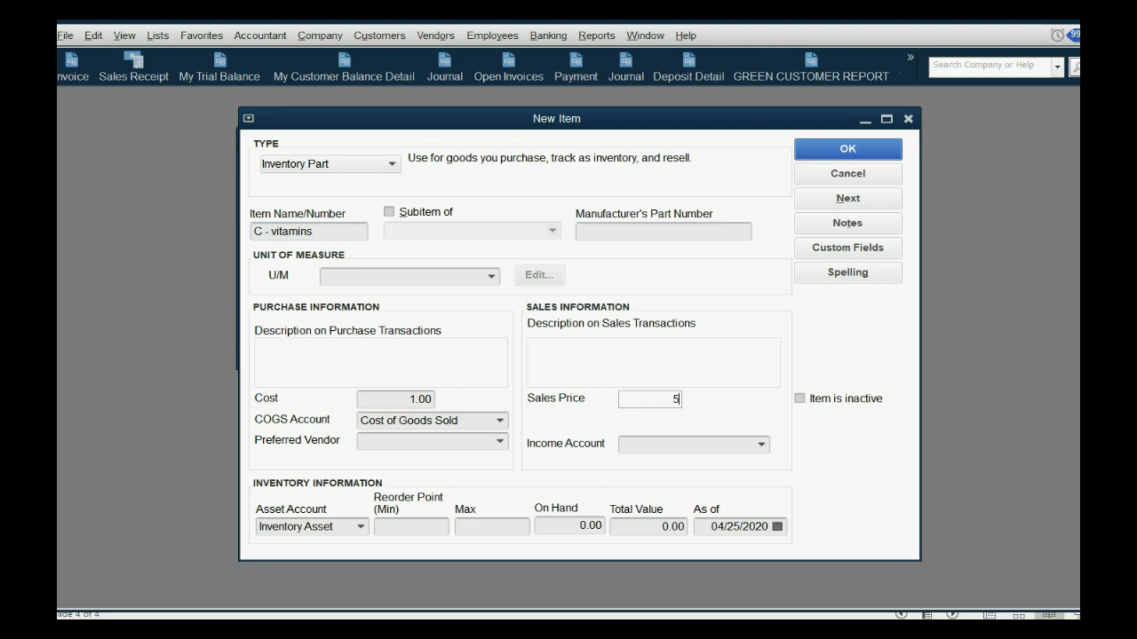
- Keep Cost of Goods Sold as the COGS account and set SALES as the income account
{"action": "left_click", "coordinate": [497, 419]}
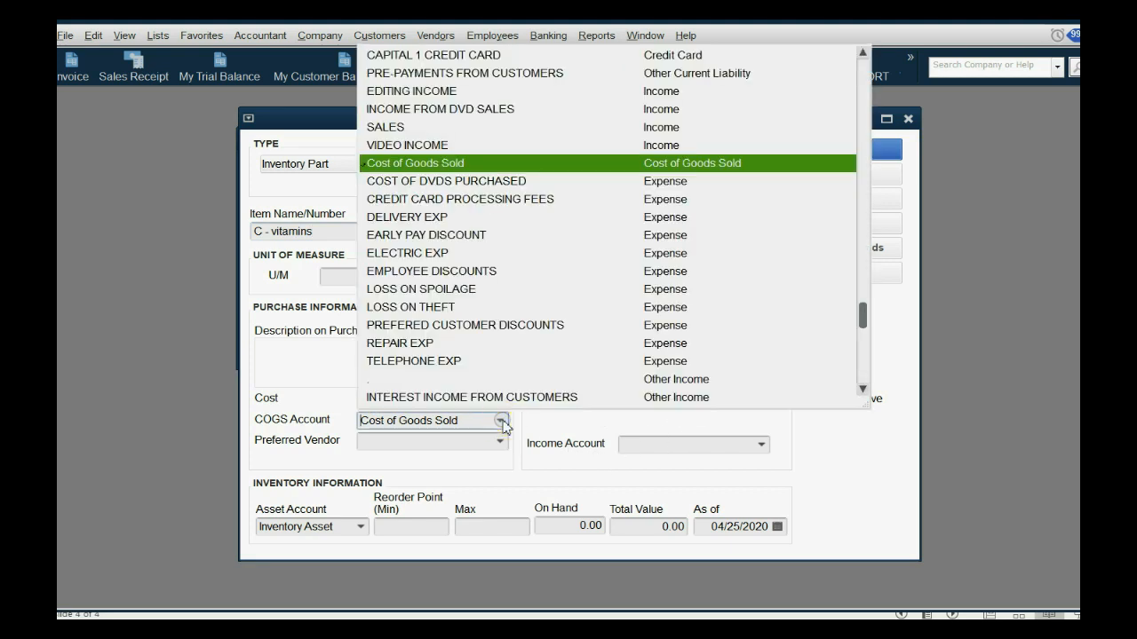
{"action": "left_click", "coordinate": [415, 164]}
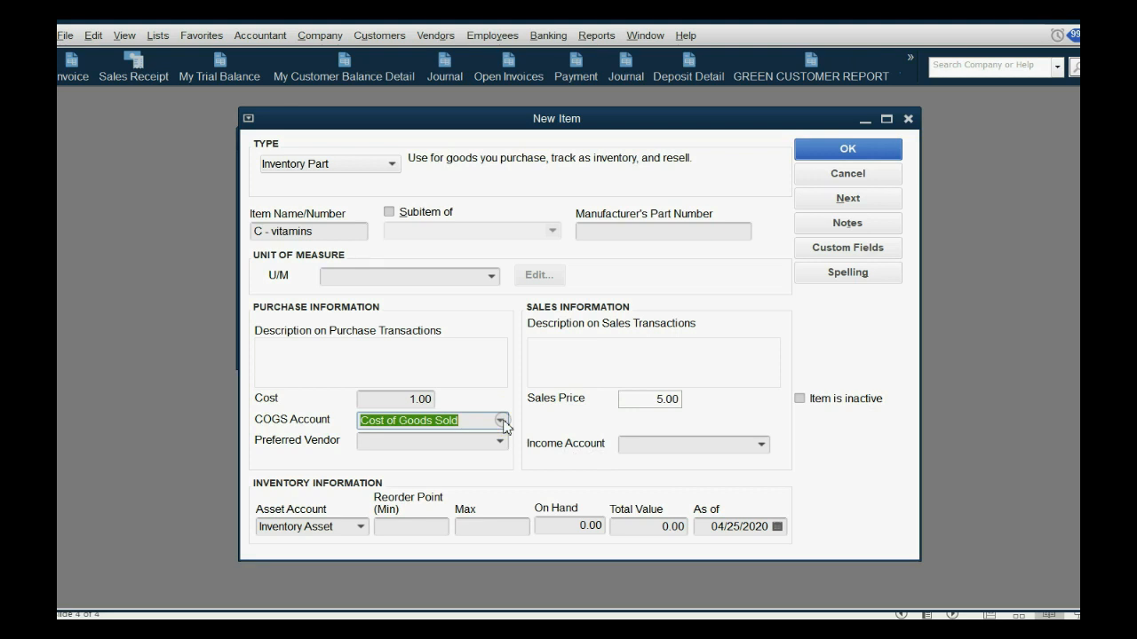
{"action": "left_click", "coordinate": [760, 444]}
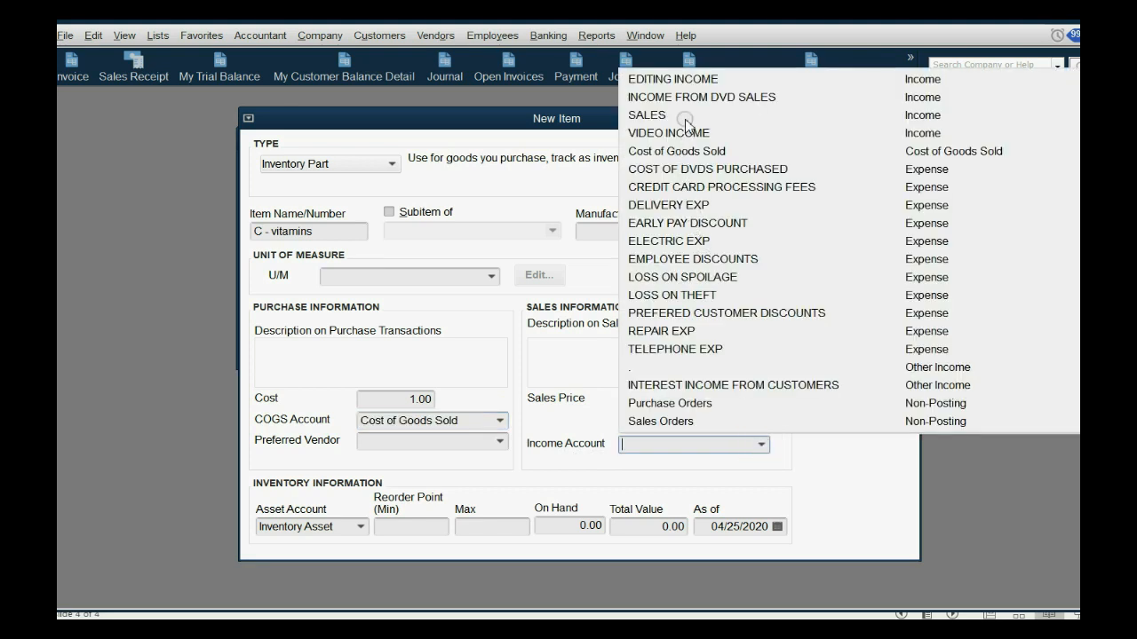
{"action": "left_click", "coordinate": [647, 114]}
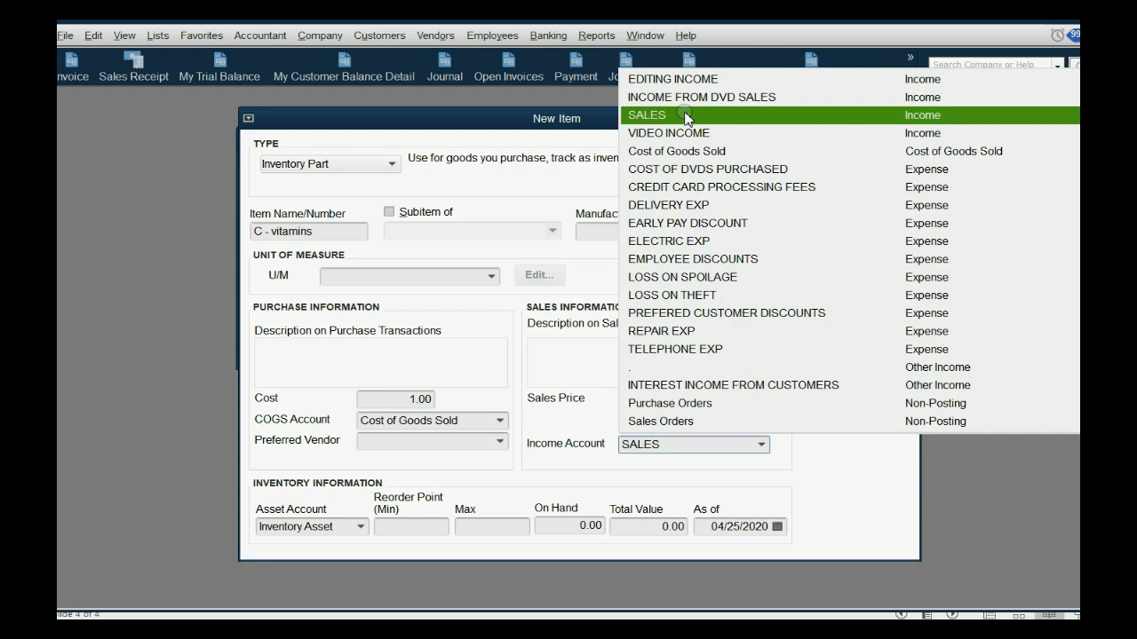
{"action": "left_click", "coordinate": [647, 114]}
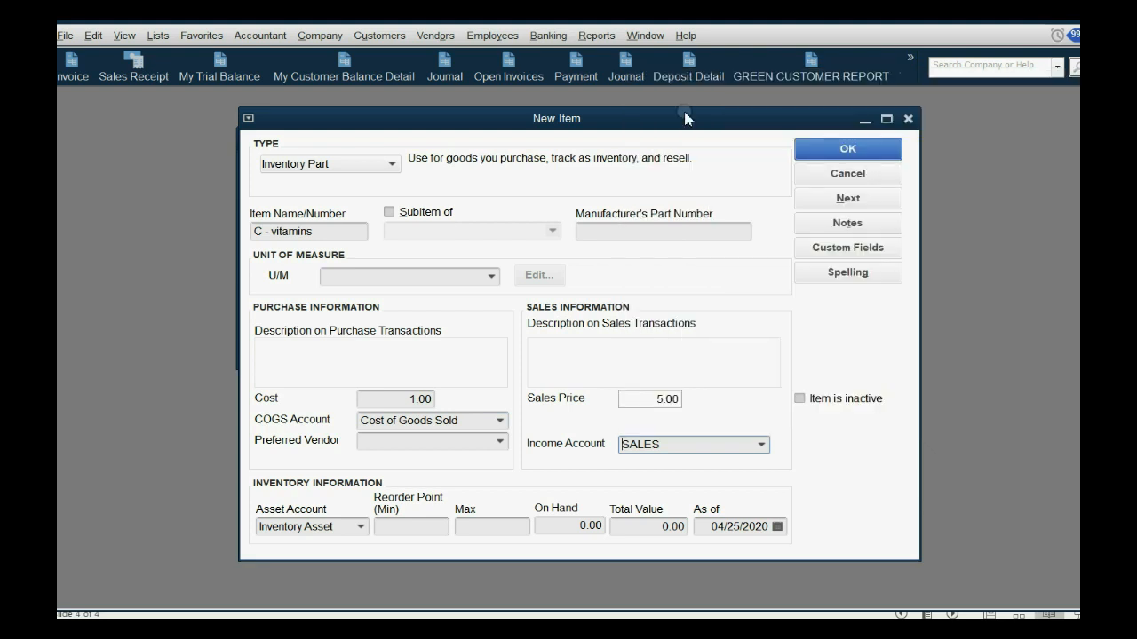
{"action": "mouse_move", "coordinate": [565, 333]}
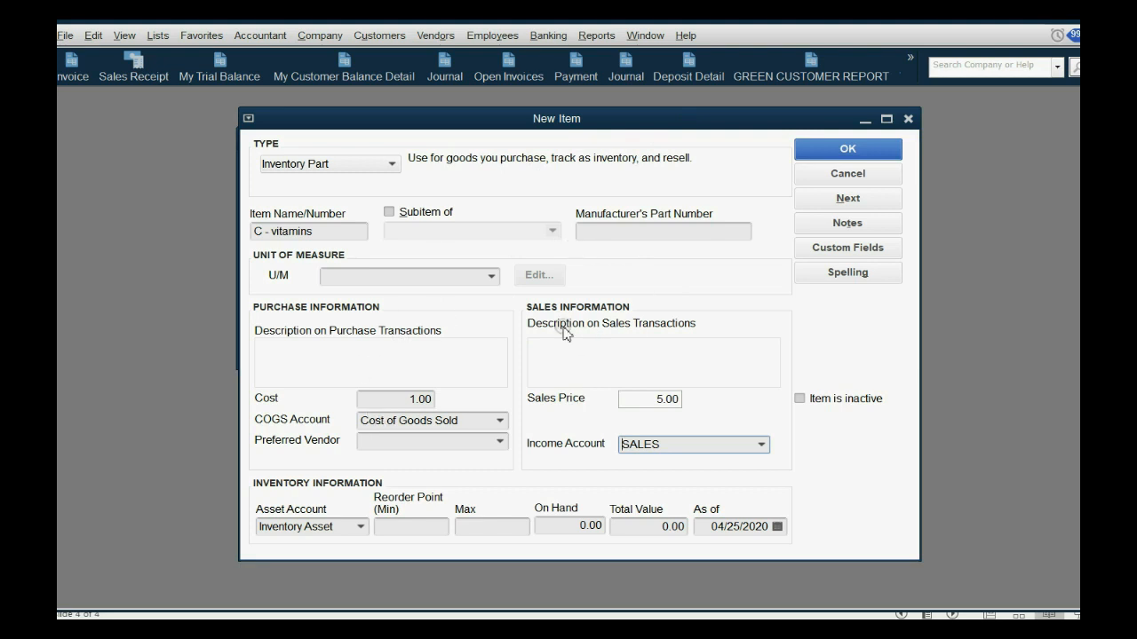
{"action": "mouse_move", "coordinate": [540, 403]}
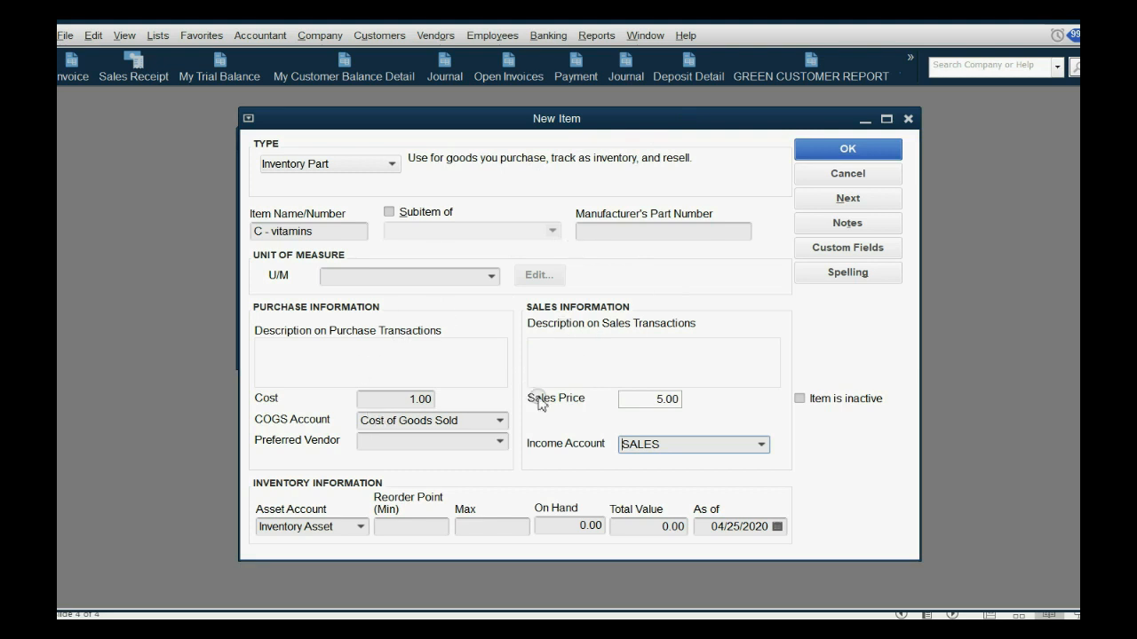
{"action": "mouse_move", "coordinate": [561, 399]}
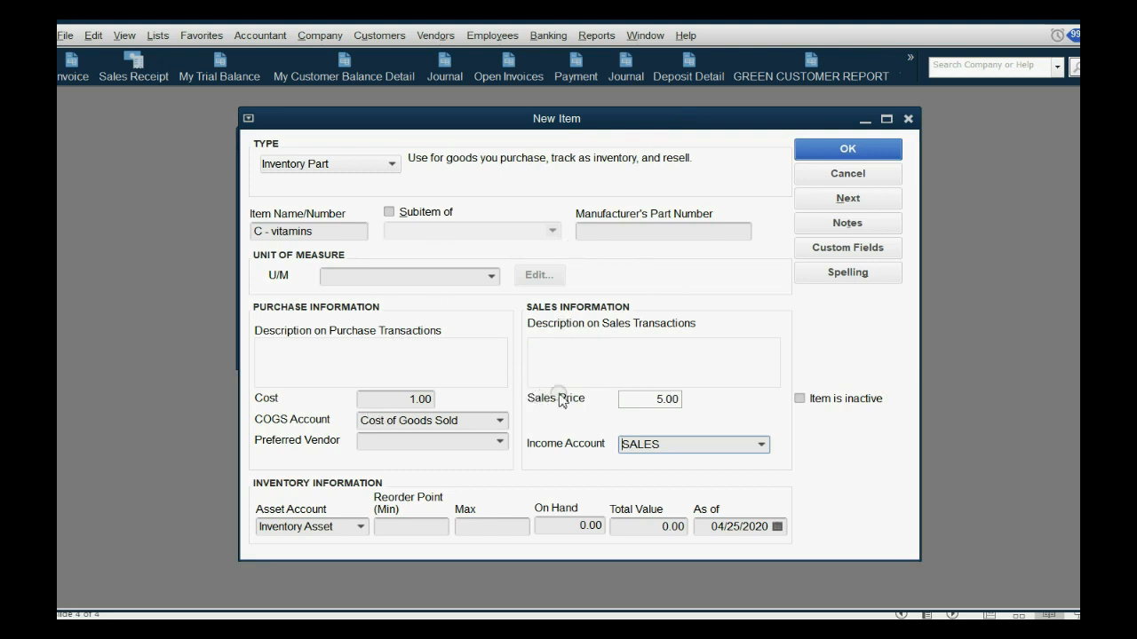
{"action": "mouse_move", "coordinate": [540, 432]}
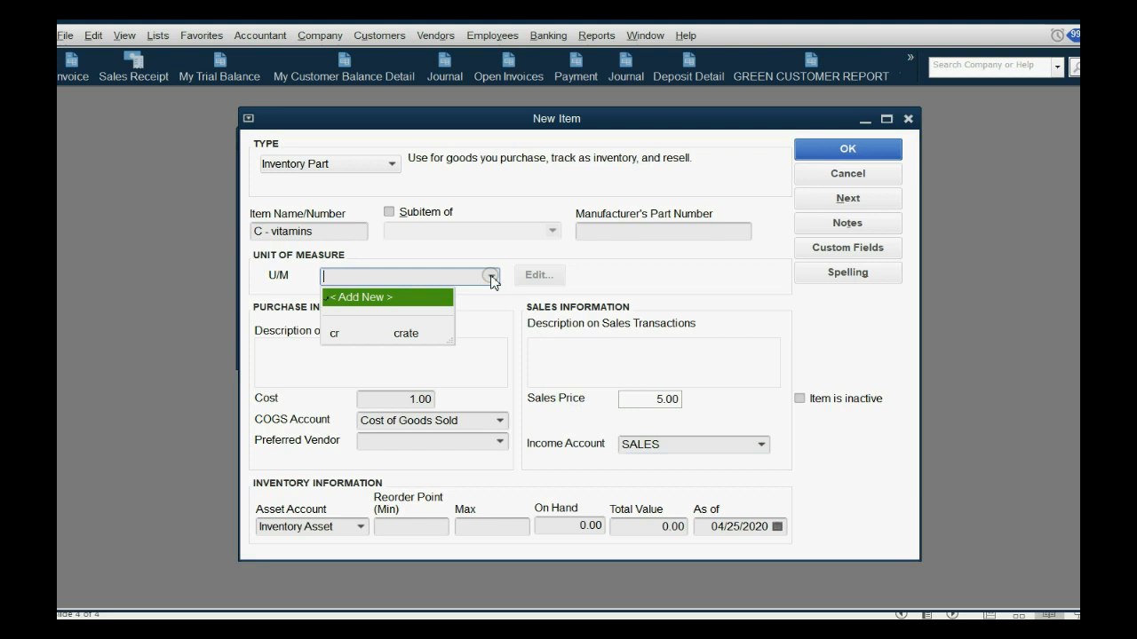
{"action": "mouse_move", "coordinate": [382, 300]}
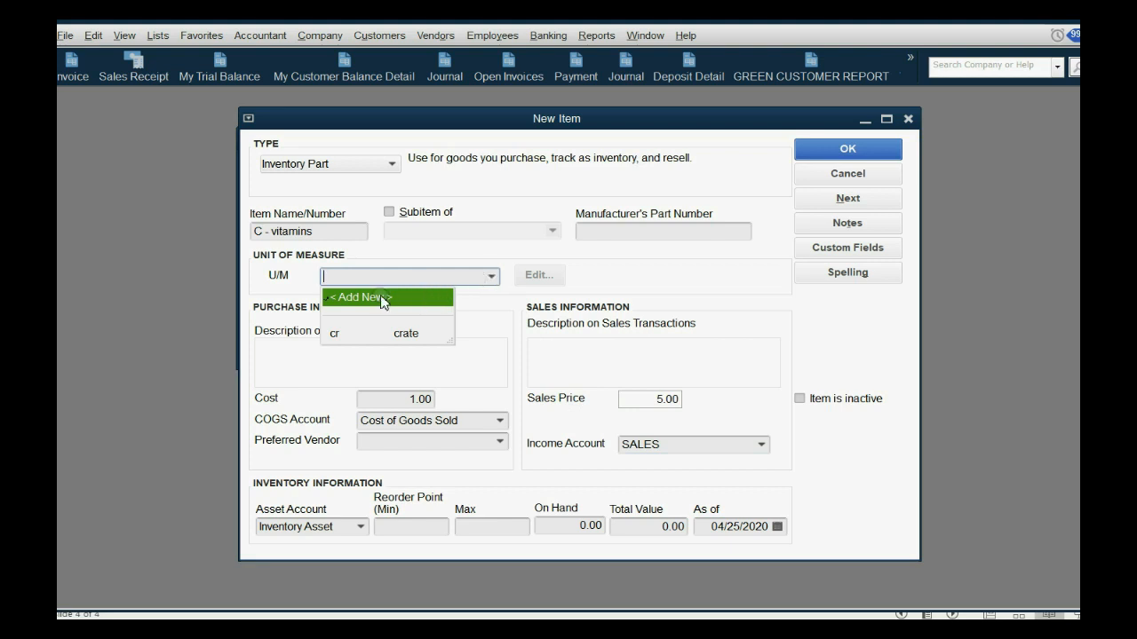
- Add a new Other-type unit named bottle, abbreviated BTL, as the item's U/M
{"action": "left_click", "coordinate": [359, 297]}
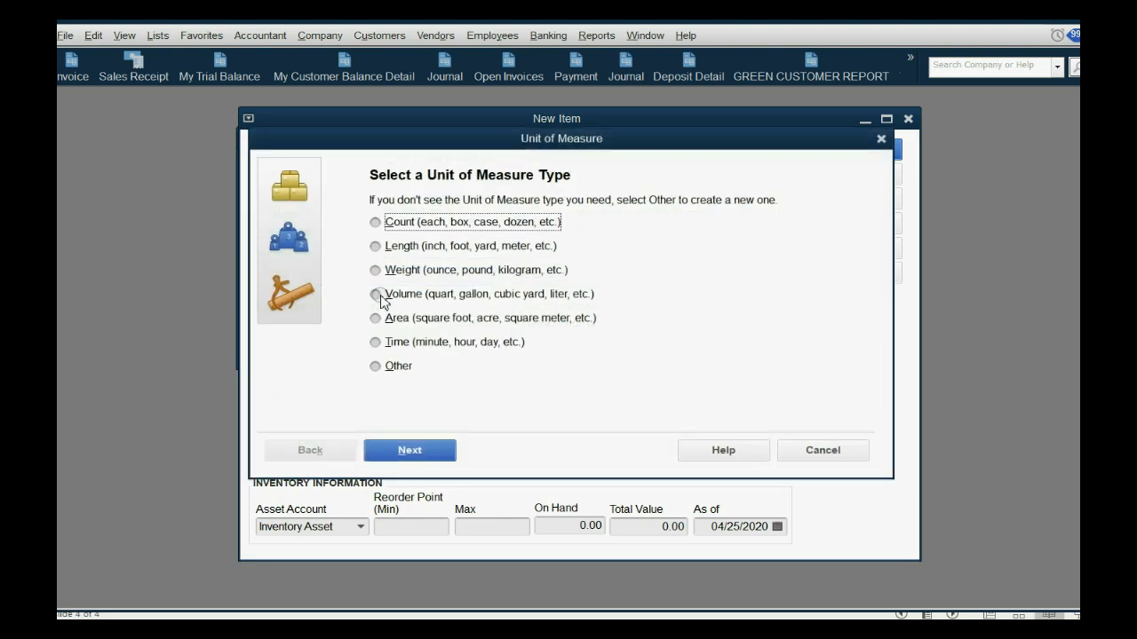
{"action": "mouse_move", "coordinate": [389, 367]}
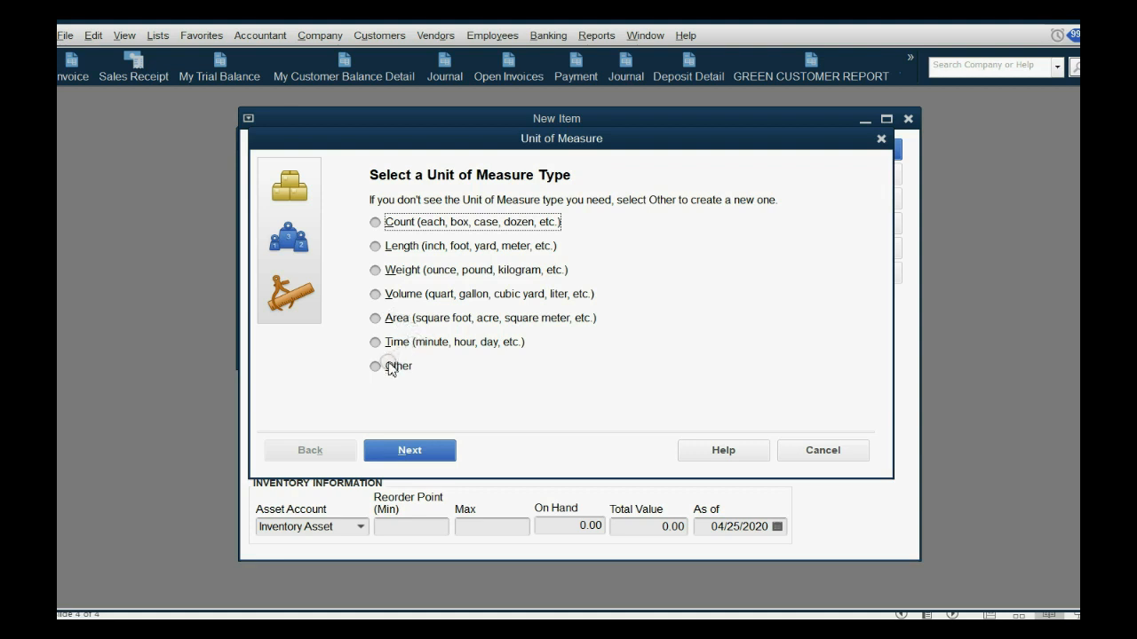
{"action": "left_click", "coordinate": [377, 366]}
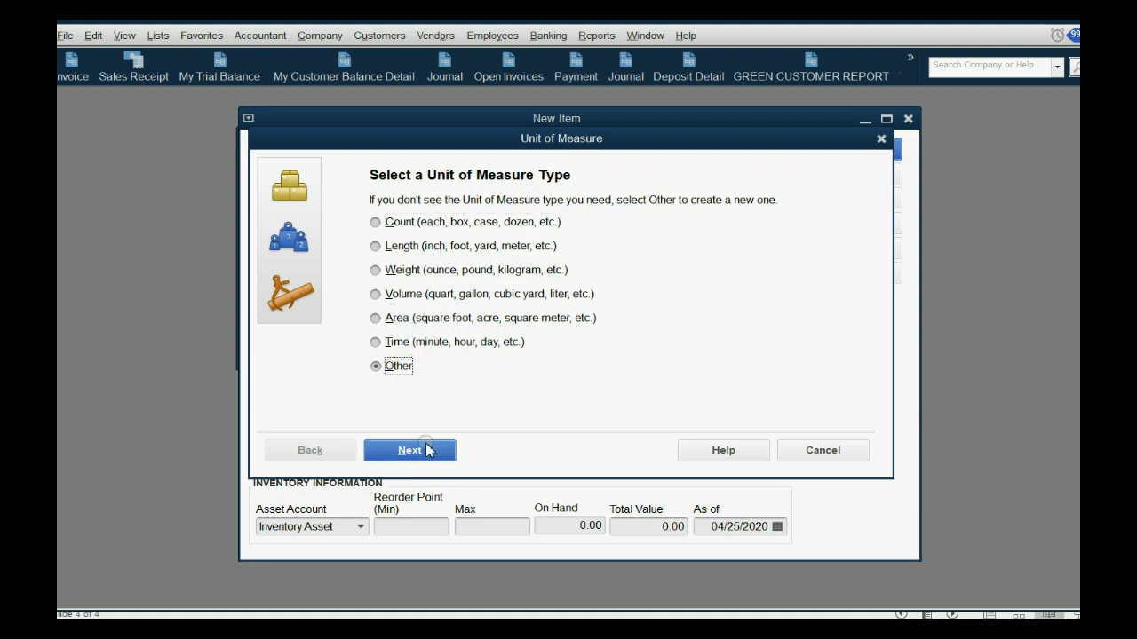
{"action": "left_click", "coordinate": [409, 451]}
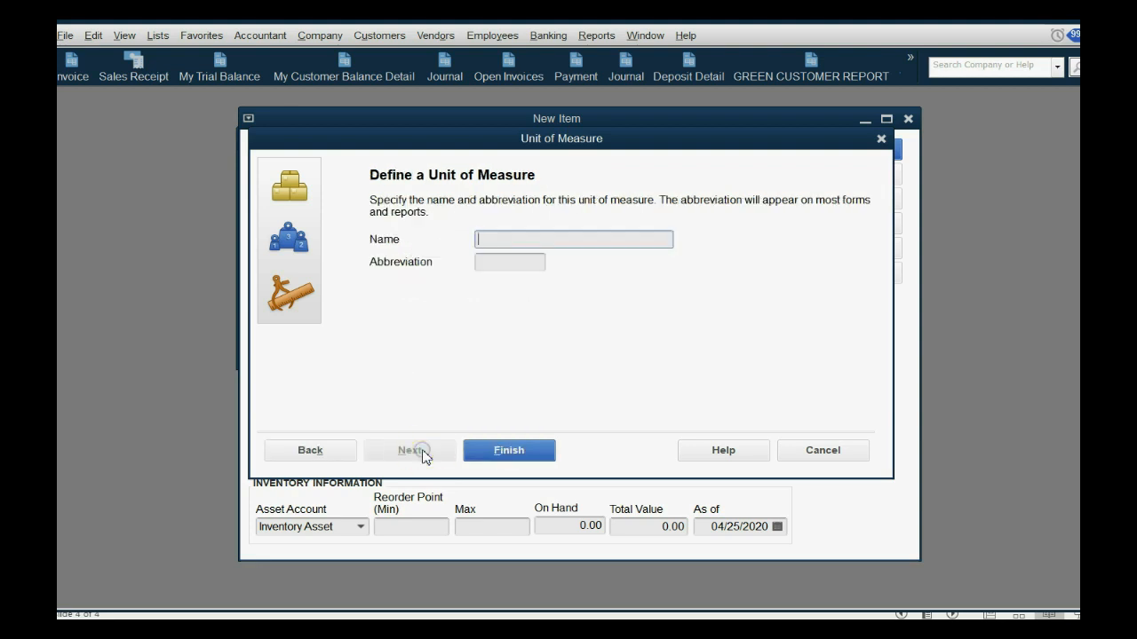
{"action": "type", "text": "bott"}
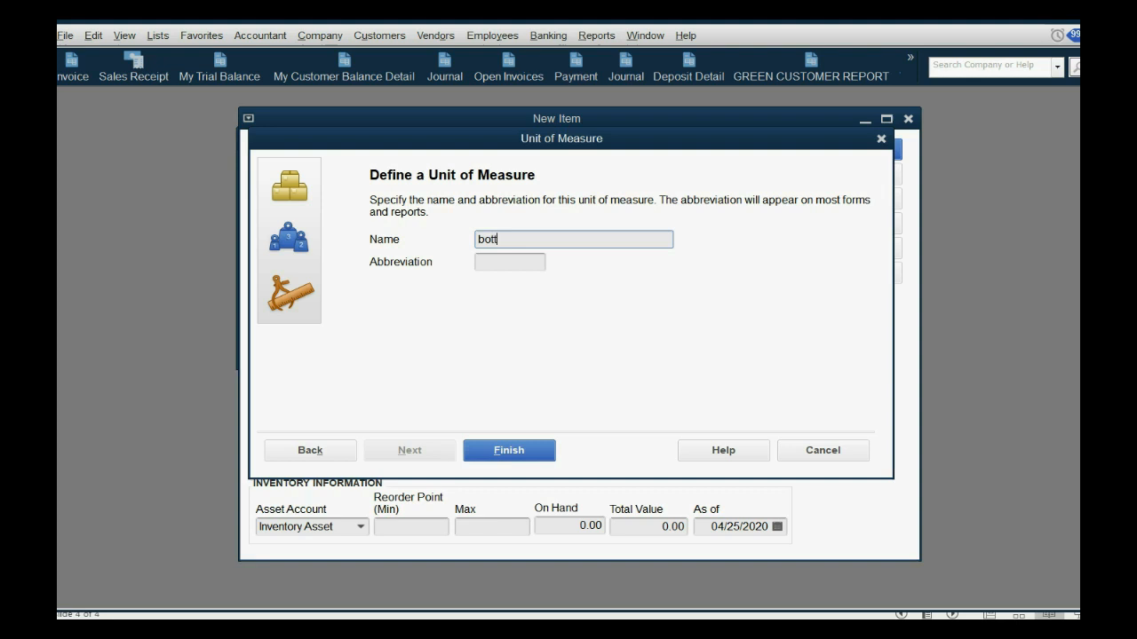
{"action": "type", "text": "le"}
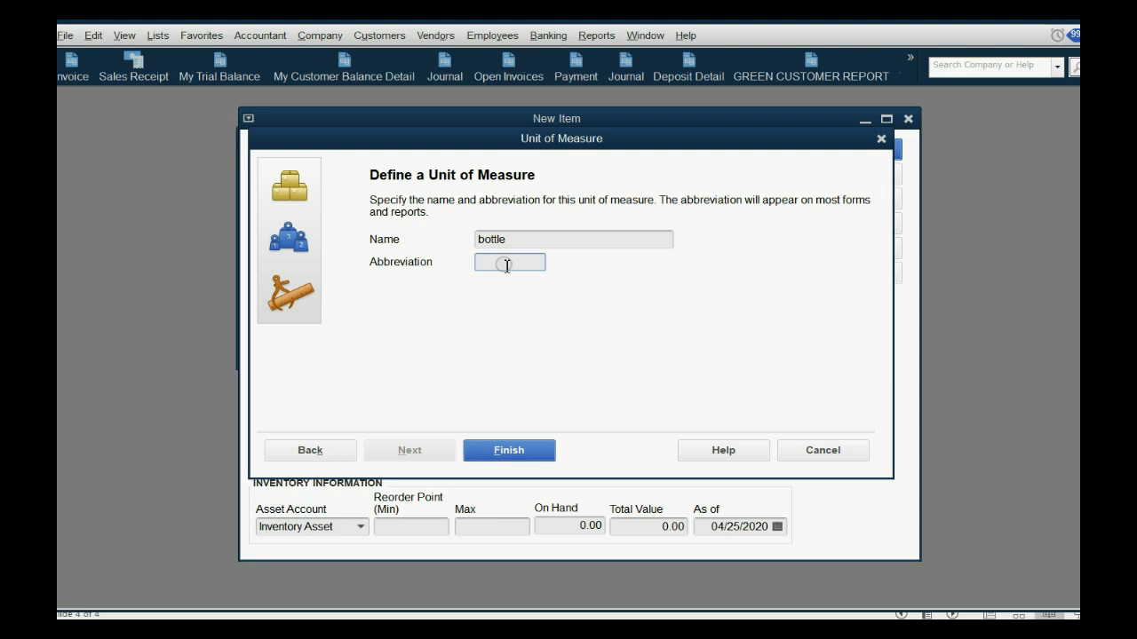
{"action": "left_click", "coordinate": [508, 263]}
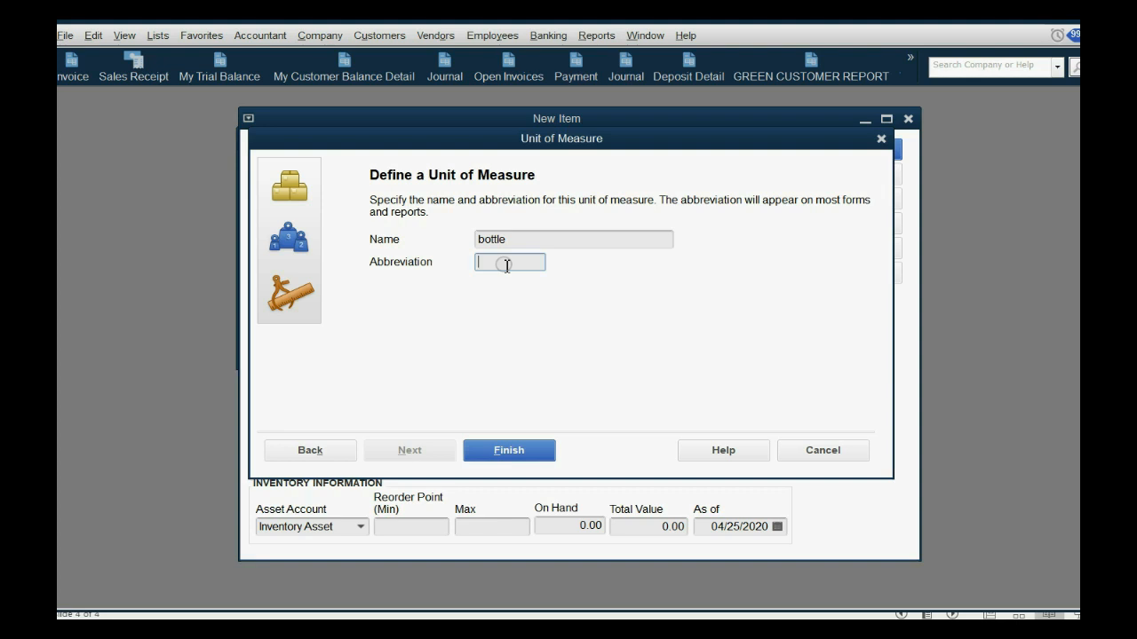
{"action": "type", "text": "BTL"}
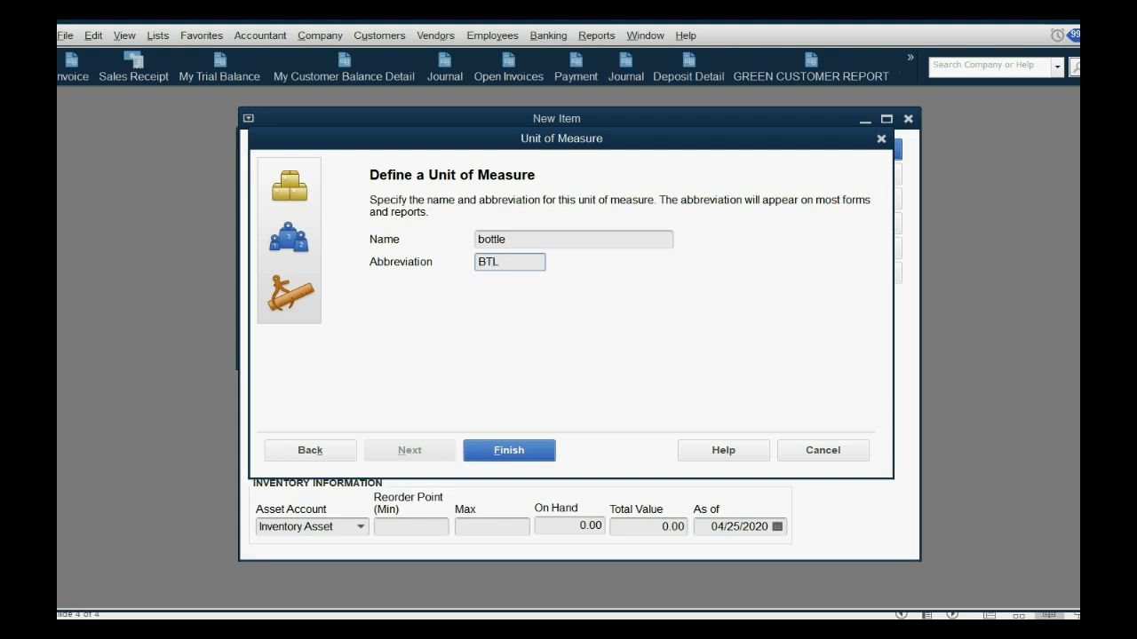
{"action": "left_click", "coordinate": [508, 451]}
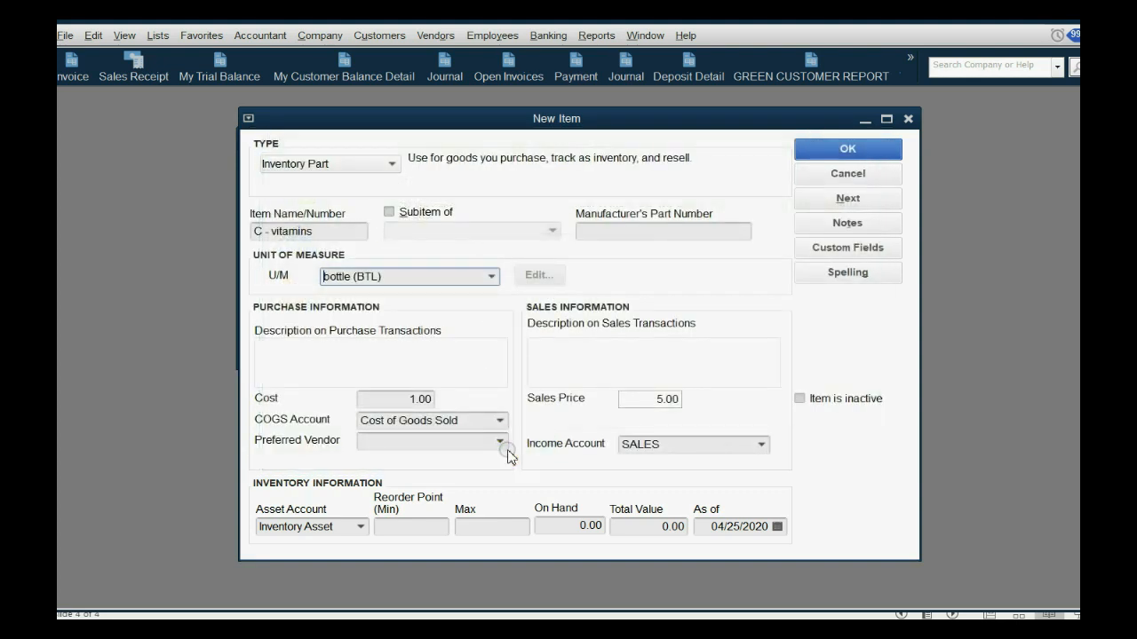
- Save the C - vitamins item with OK, returning to the Item List
{"action": "left_click", "coordinate": [490, 277]}
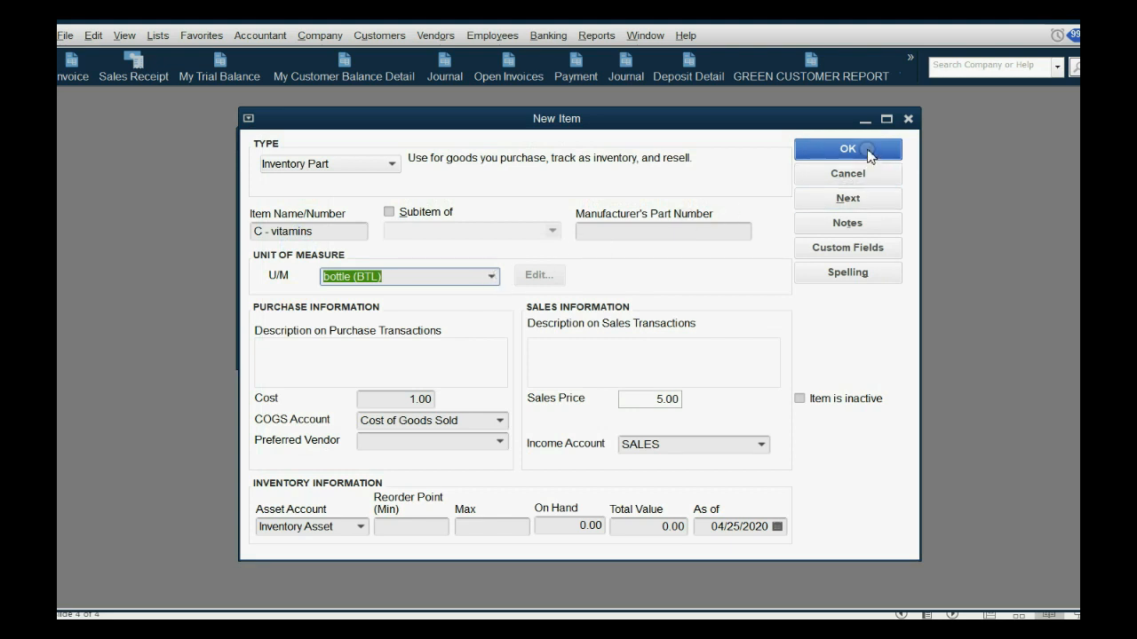
{"action": "left_click", "coordinate": [846, 149]}
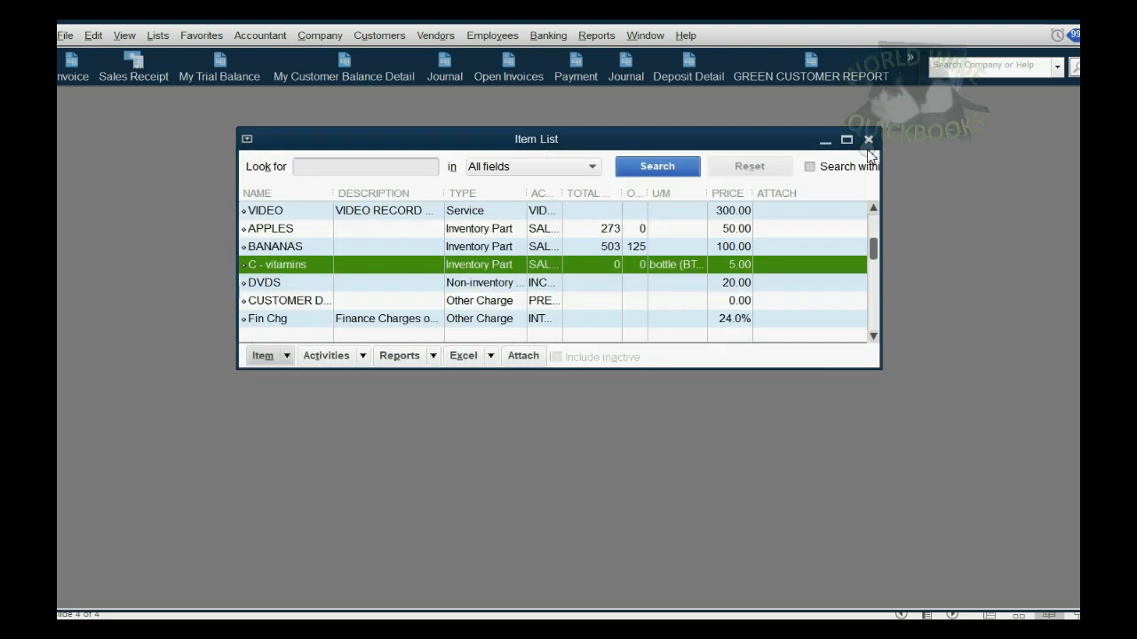
- Close the Item List window
{"action": "left_click", "coordinate": [869, 141]}
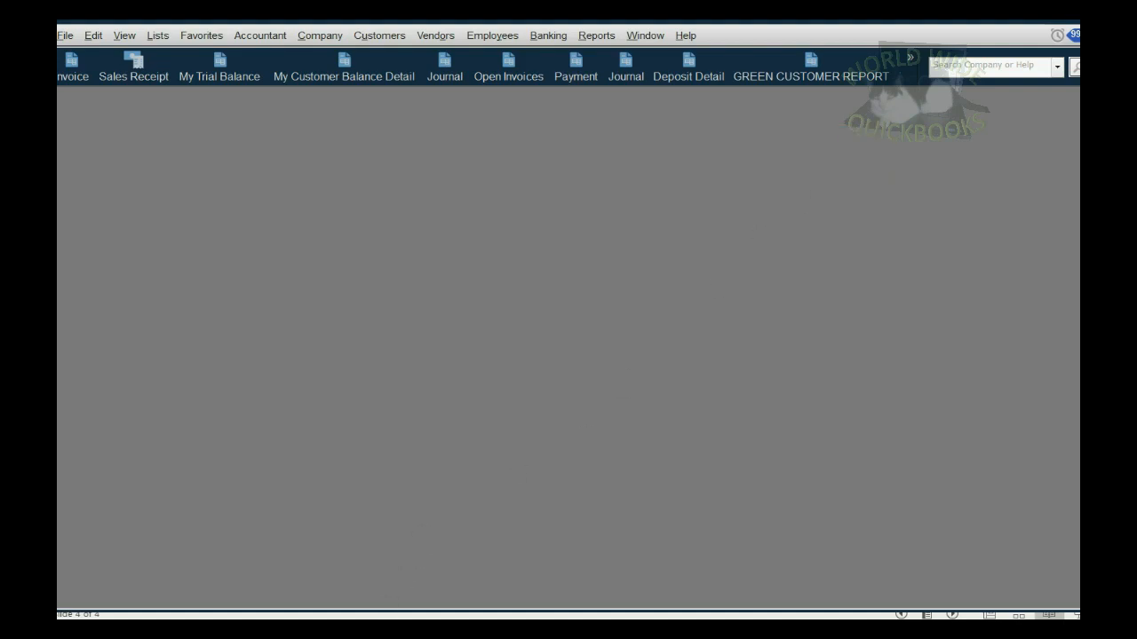
{"action": "mouse_move", "coordinate": [501, 80]}
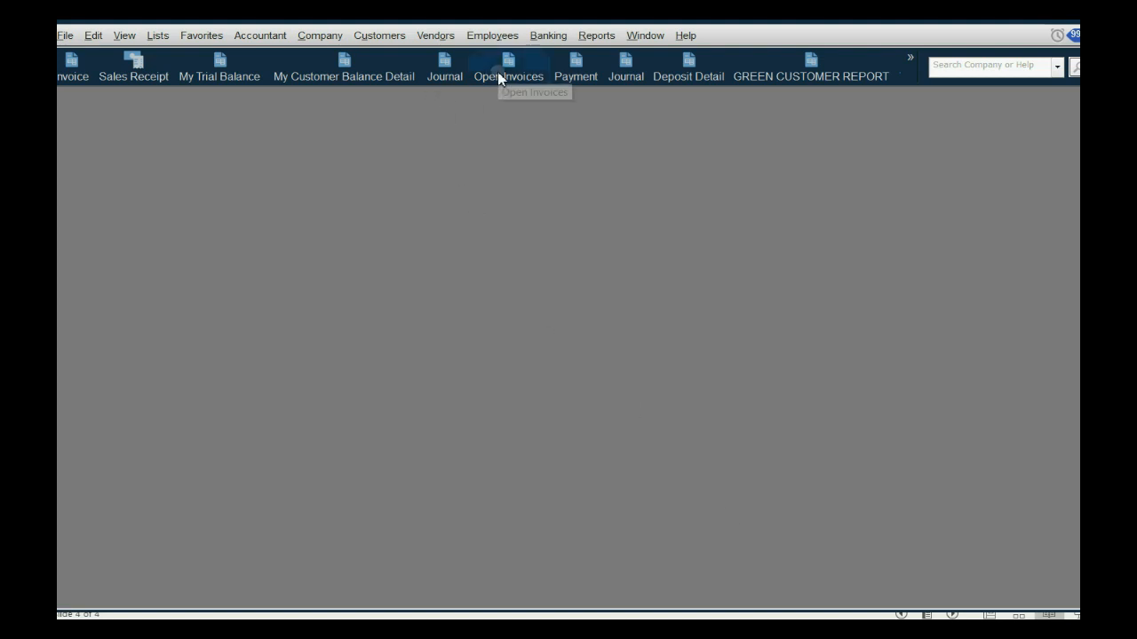
- Start a check via Banking > Write Checks dated 01/01/2019
{"action": "left_click", "coordinate": [547, 35]}
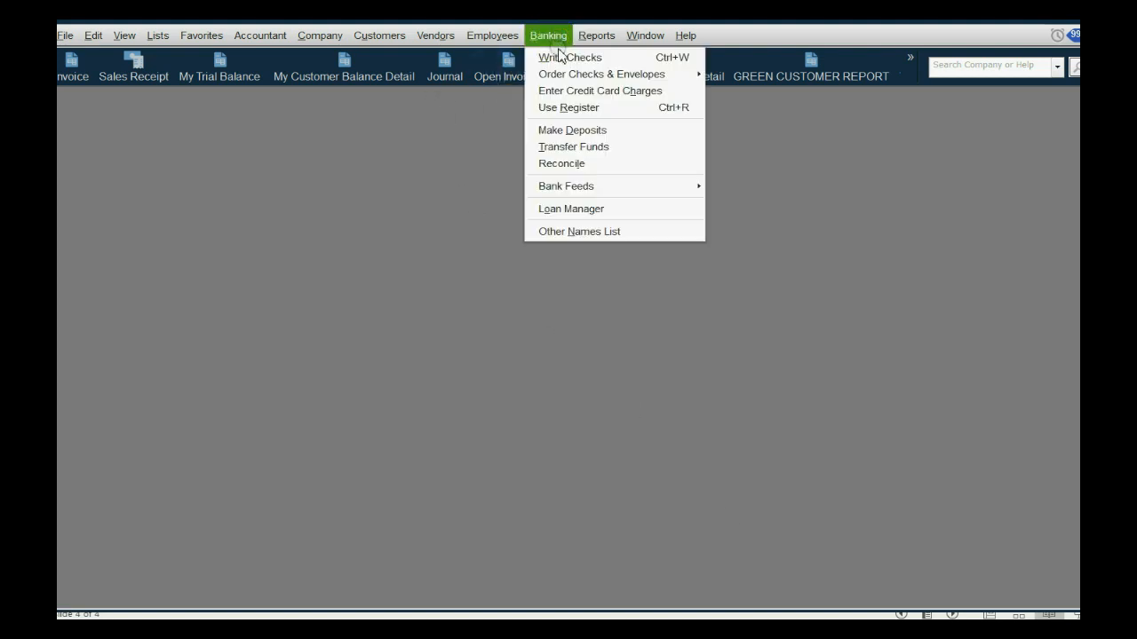
{"action": "left_click", "coordinate": [569, 57]}
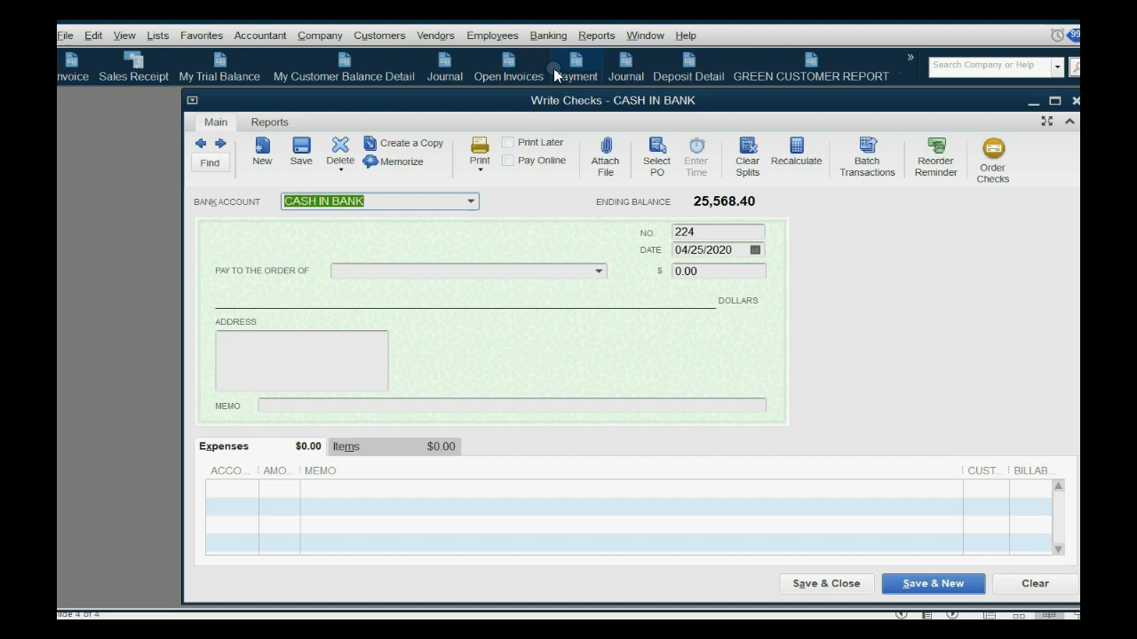
{"action": "left_click", "coordinate": [753, 248]}
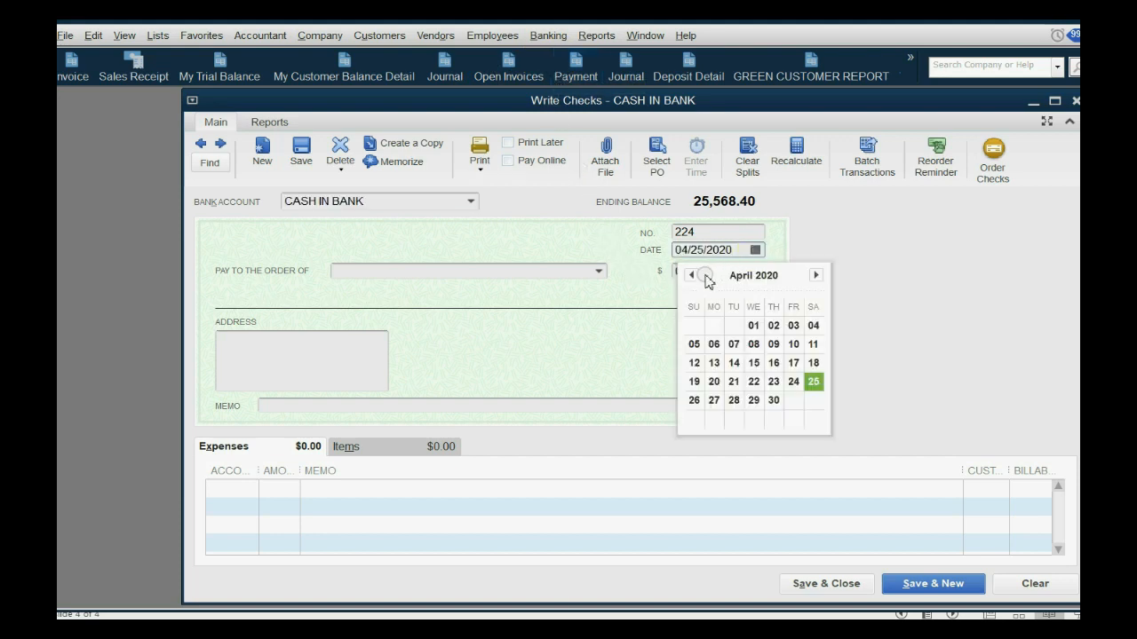
{"action": "left_click", "coordinate": [693, 276]}
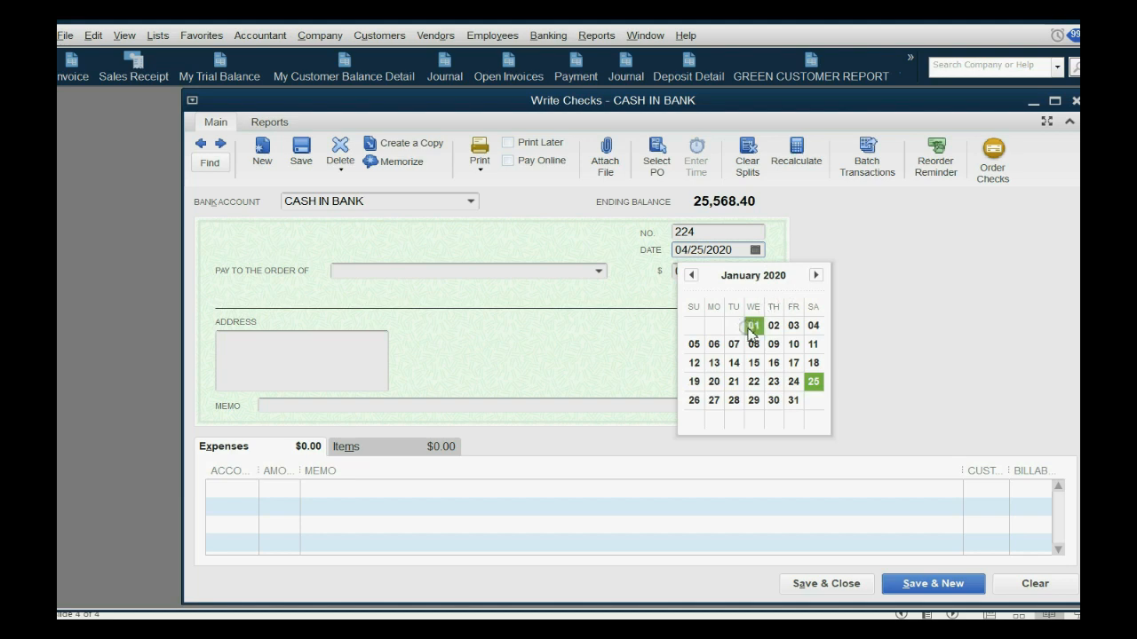
{"action": "left_click", "coordinate": [753, 325]}
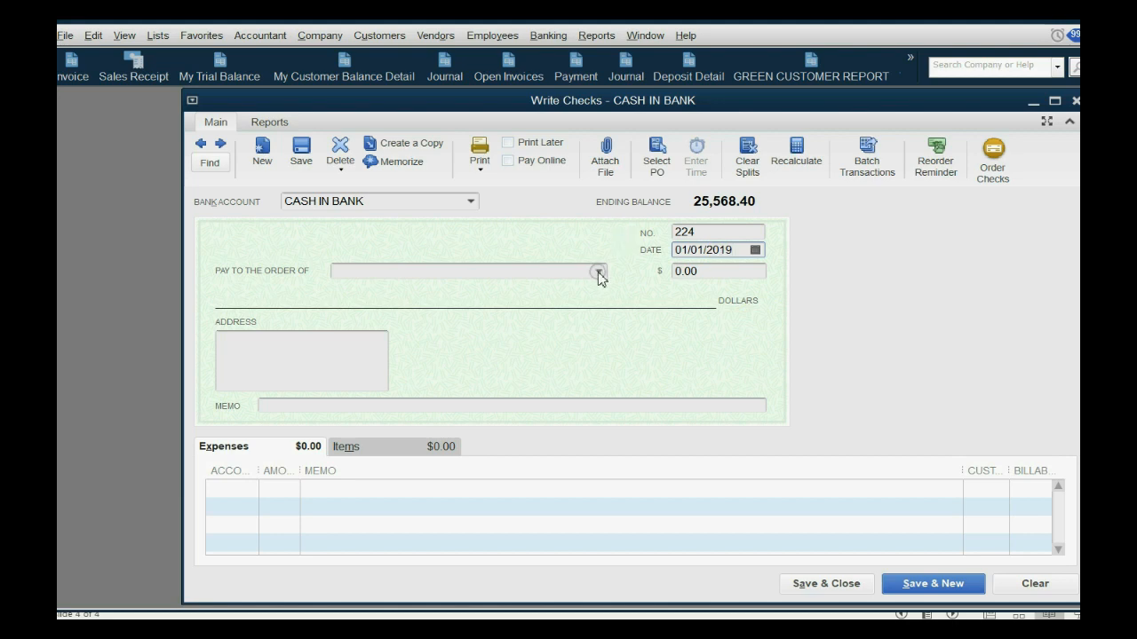
- Make the check payable to STAPLES and continue writing it rather than paying bills
{"action": "left_click", "coordinate": [597, 270]}
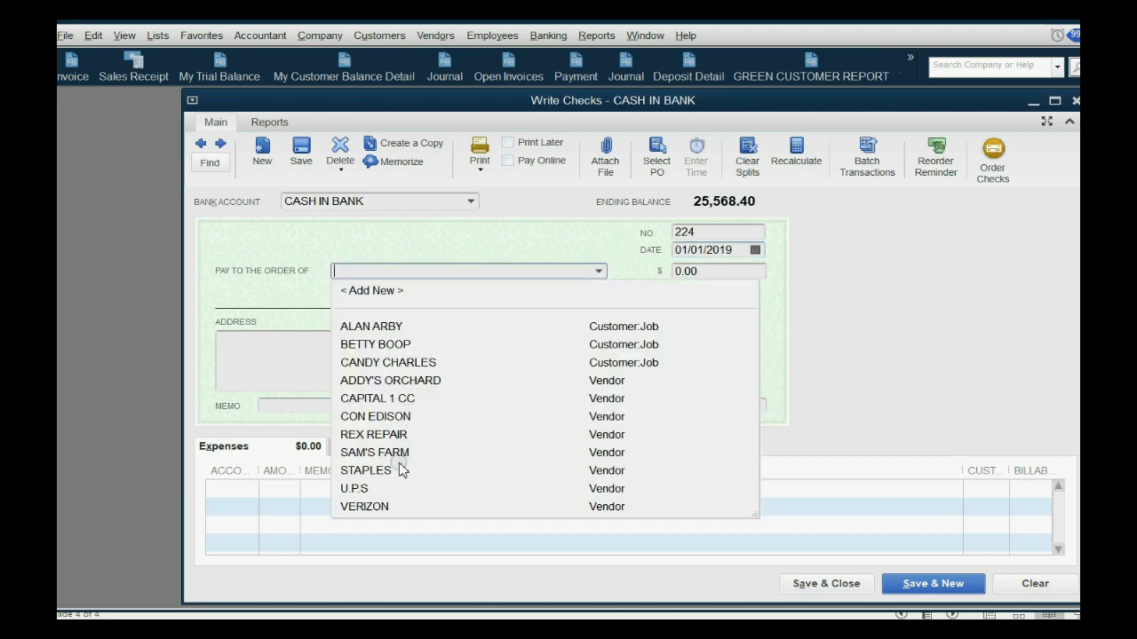
{"action": "left_click", "coordinate": [366, 469]}
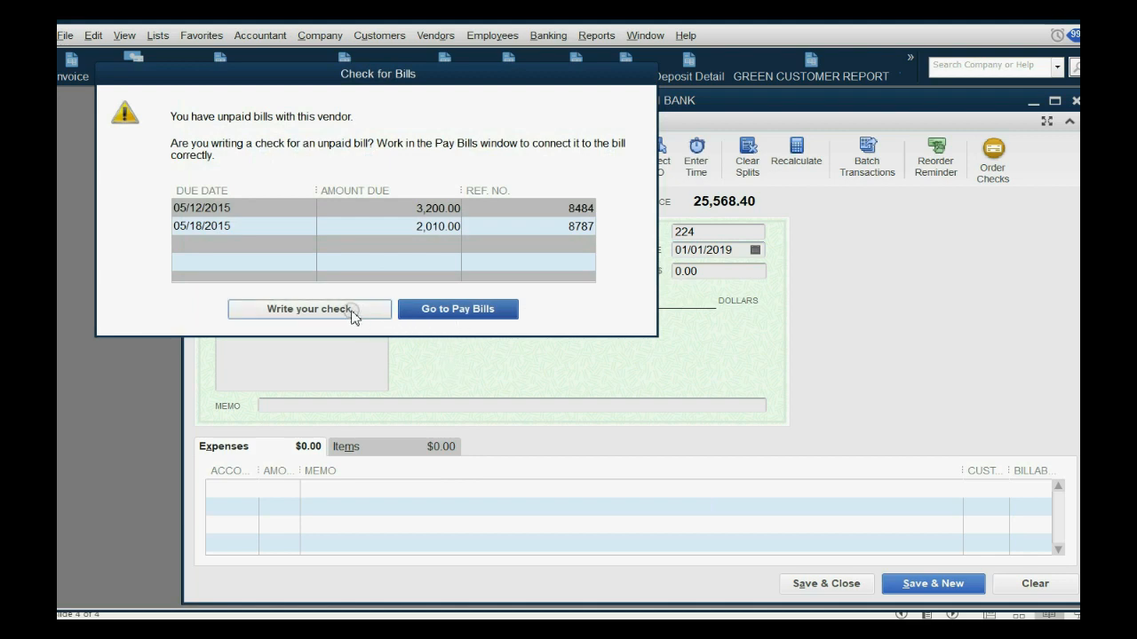
{"action": "left_click", "coordinate": [309, 309]}
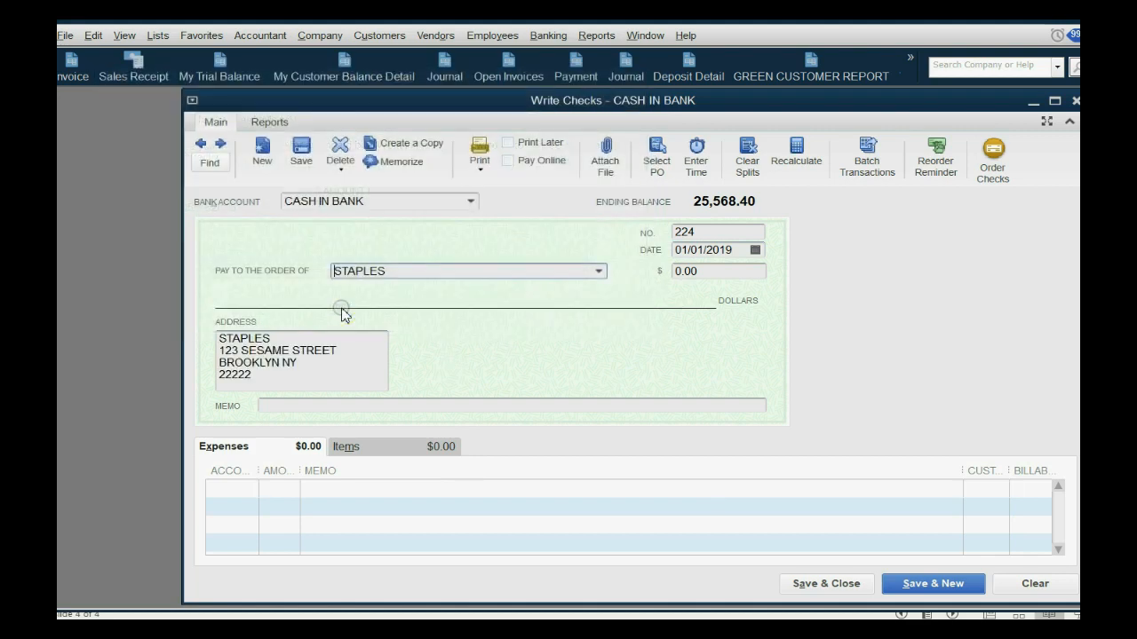
{"action": "mouse_move", "coordinate": [724, 285]}
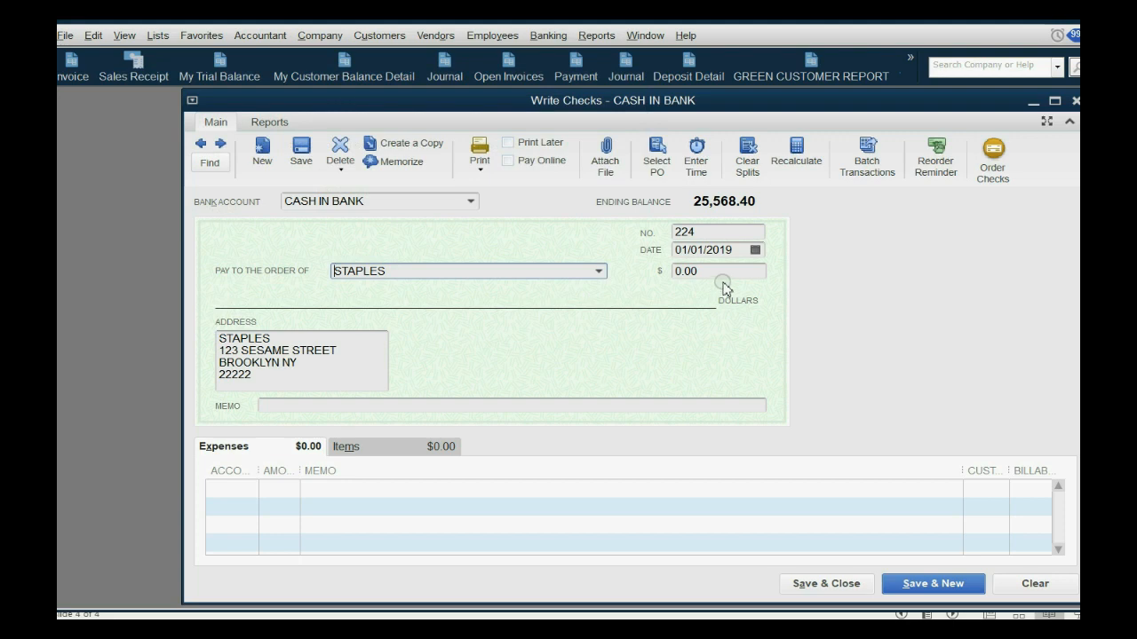
{"action": "mouse_move", "coordinate": [385, 454]}
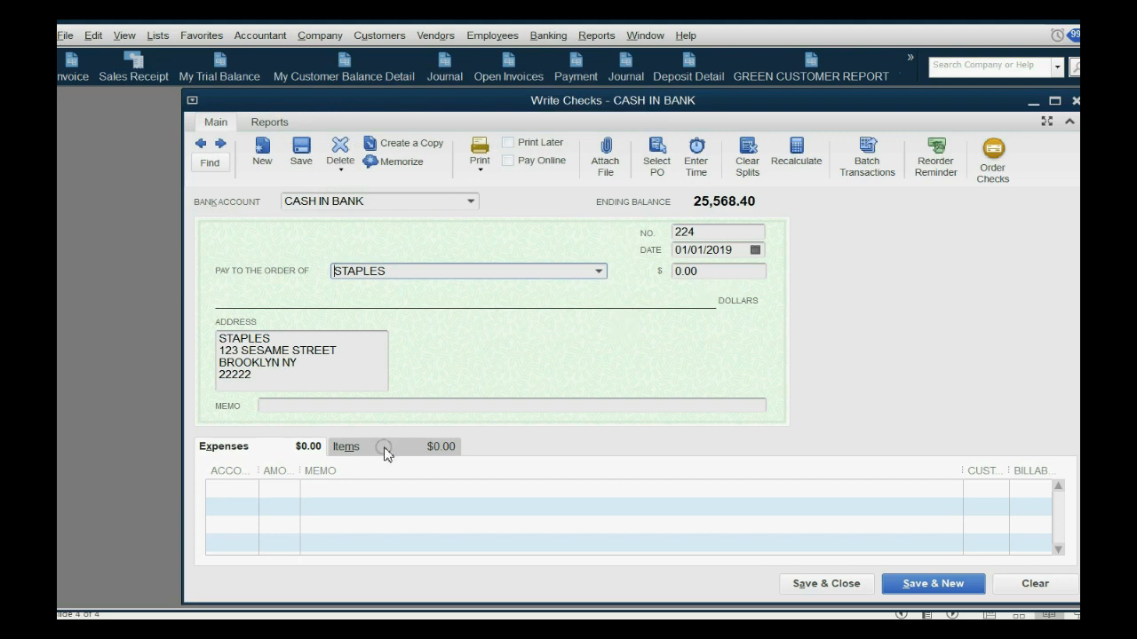
- Record 20 C - vitamins on the Items tab and save and close the 20.00 check
{"action": "left_click", "coordinate": [347, 446]}
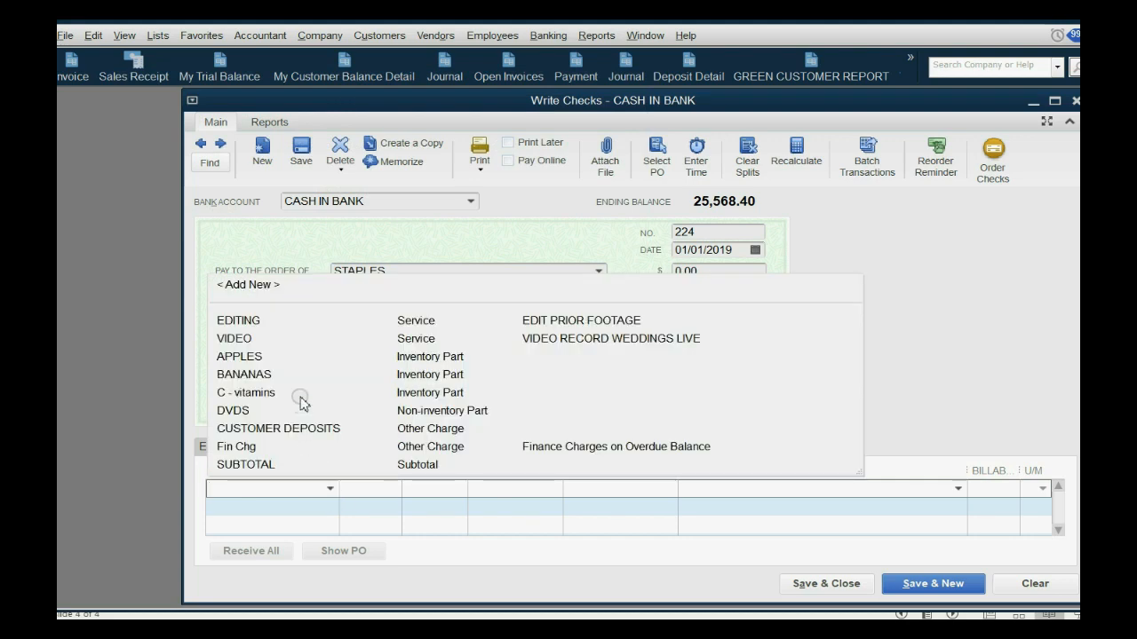
{"action": "left_click", "coordinate": [245, 393]}
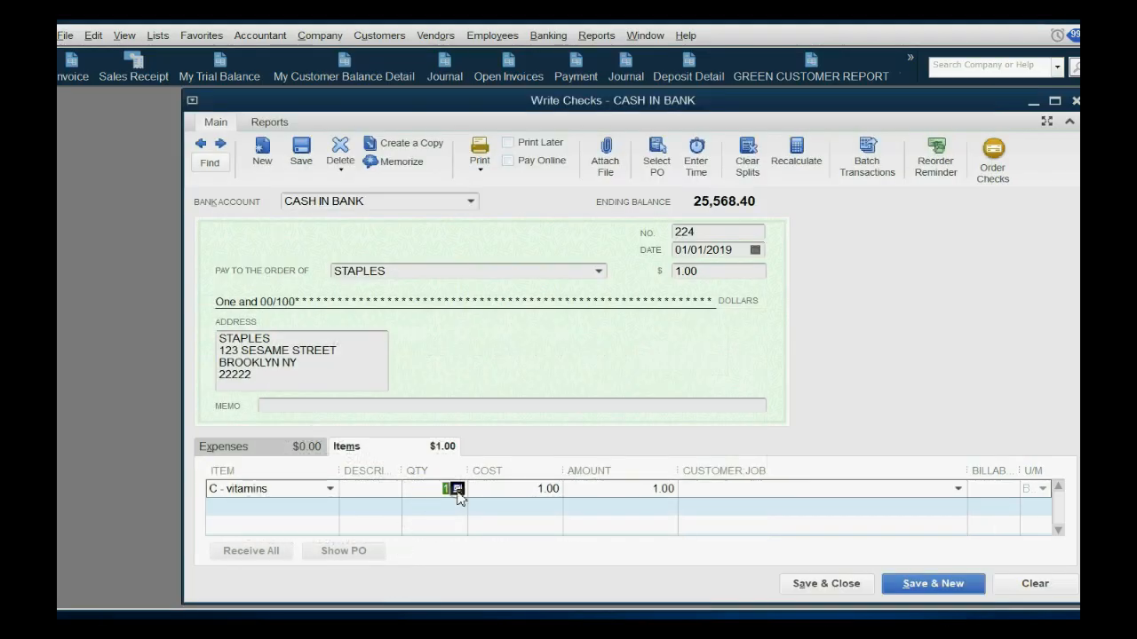
{"action": "type", "text": "20"}
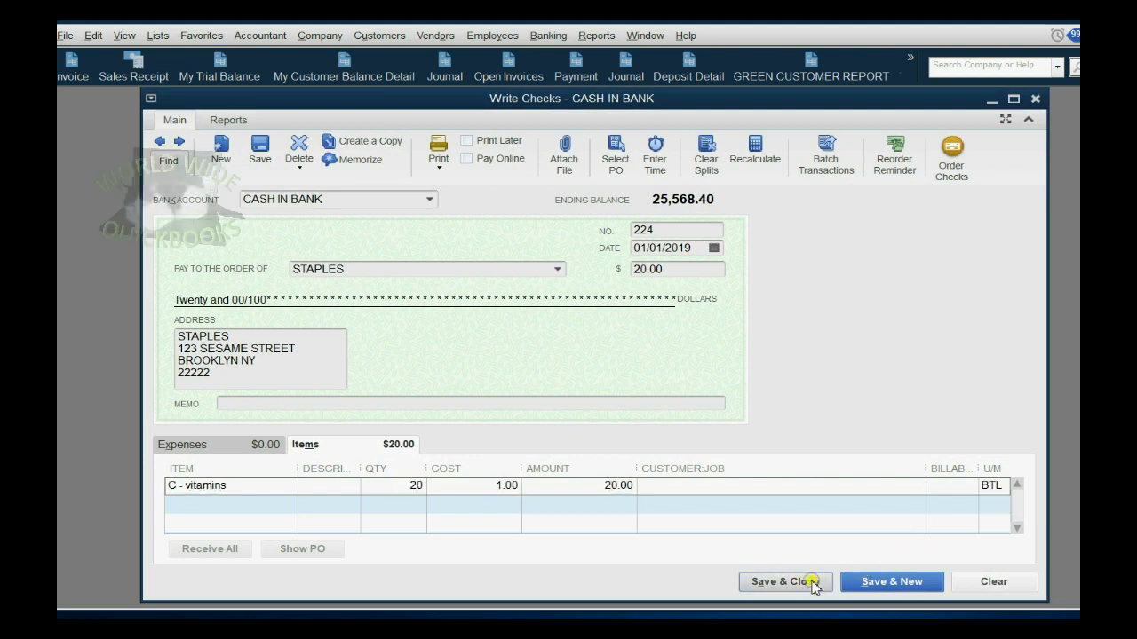
{"action": "left_click", "coordinate": [785, 583]}
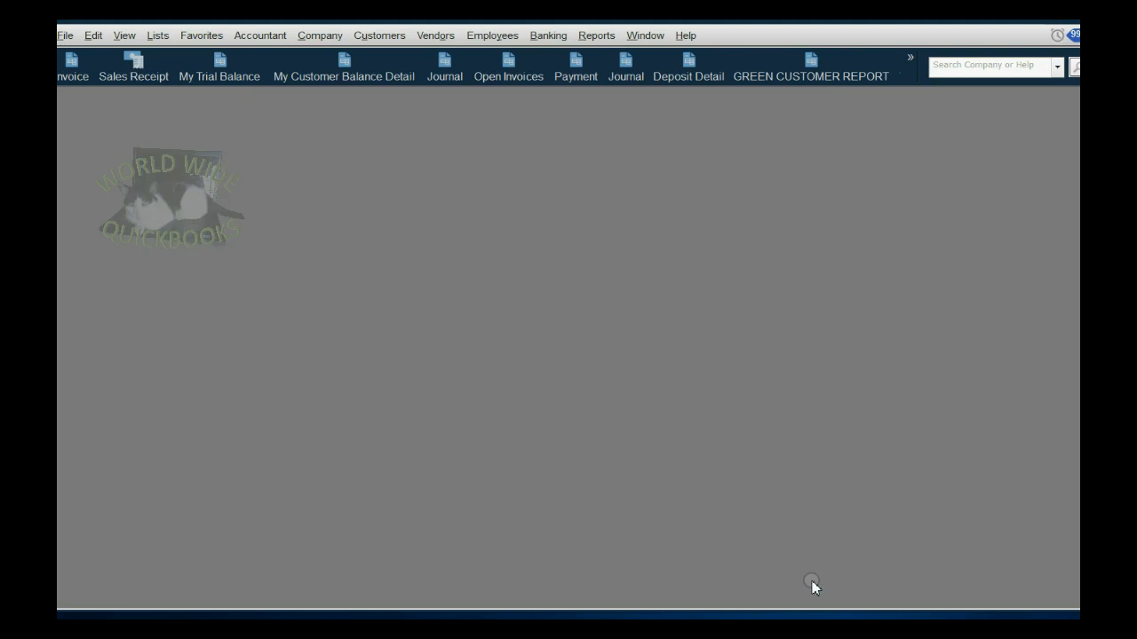
- Show the Inventory Valuation Detail report scrolled to the C - vitamins entry with 20 on hand
{"action": "left_click", "coordinate": [911, 58]}
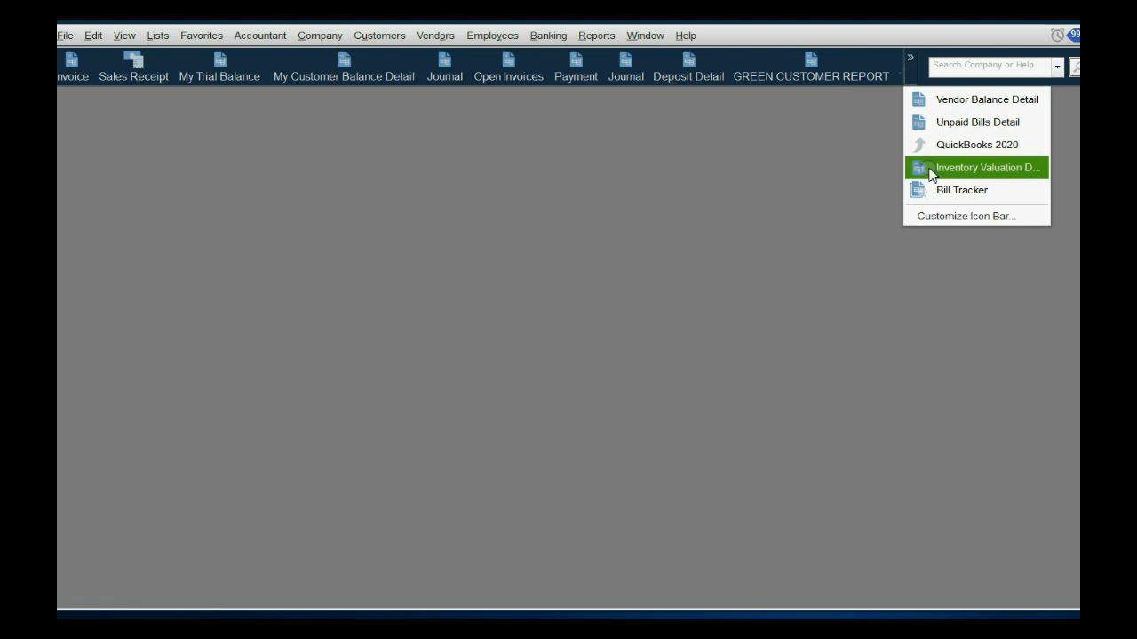
{"action": "left_click", "coordinate": [974, 167]}
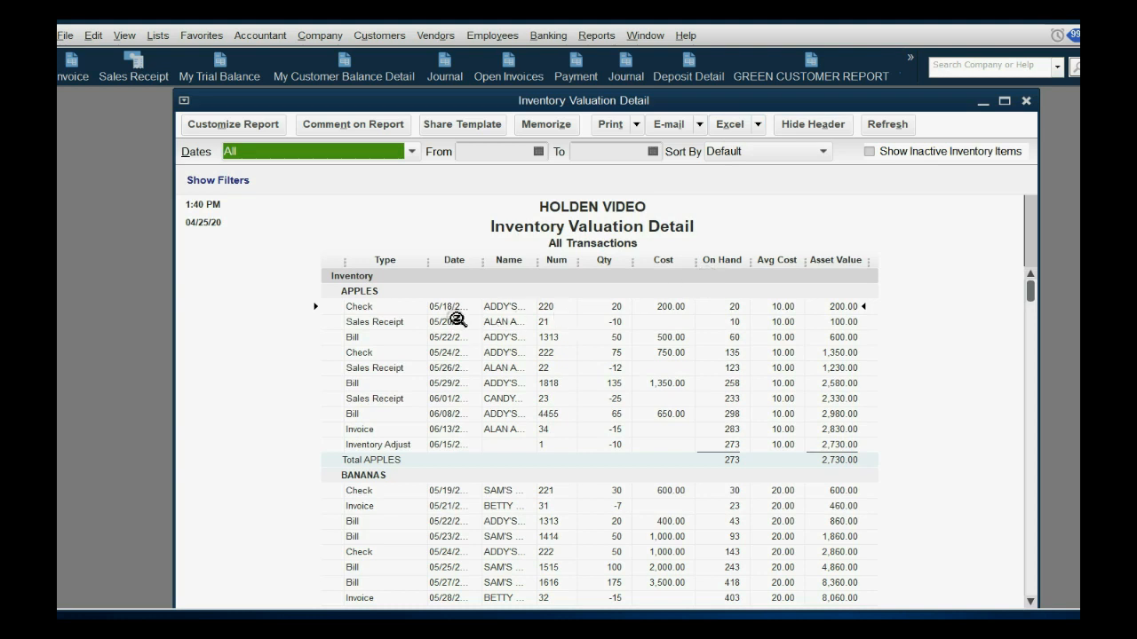
{"action": "mouse_move", "coordinate": [387, 420]}
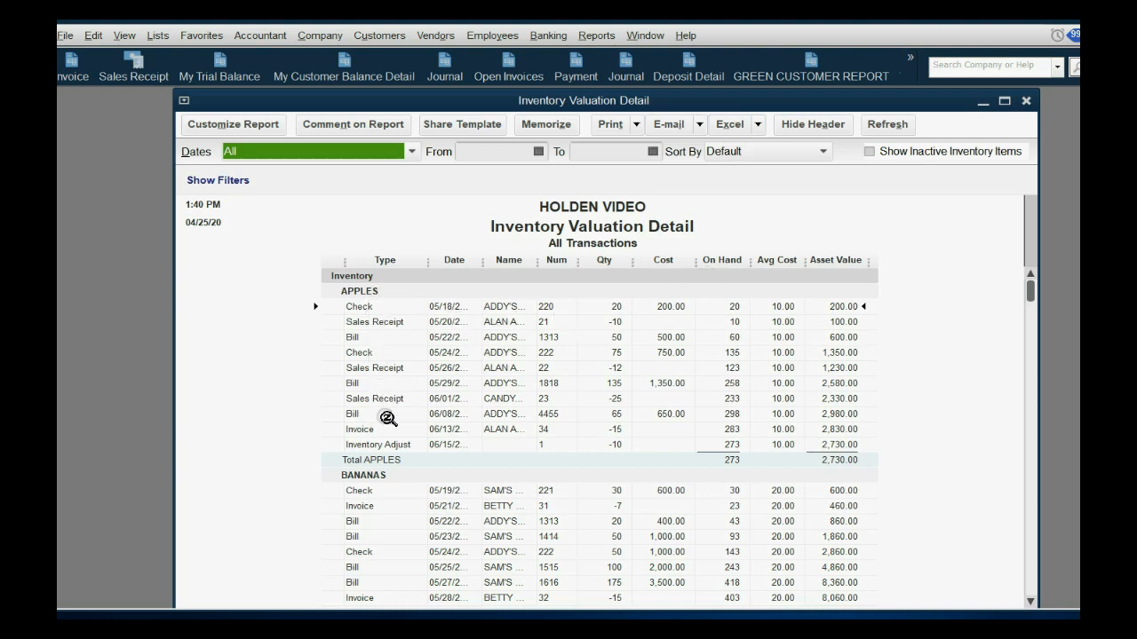
{"action": "scroll", "scroll_direction": "down", "scroll_amount": 3}
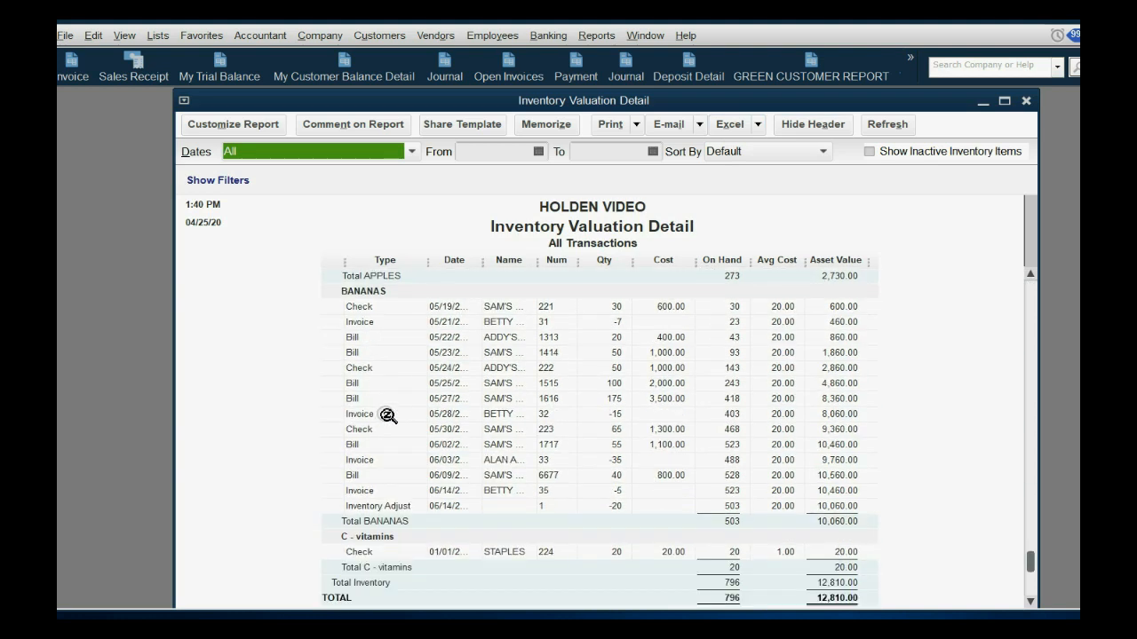
{"action": "scroll", "scroll_direction": "down", "scroll_amount": 3}
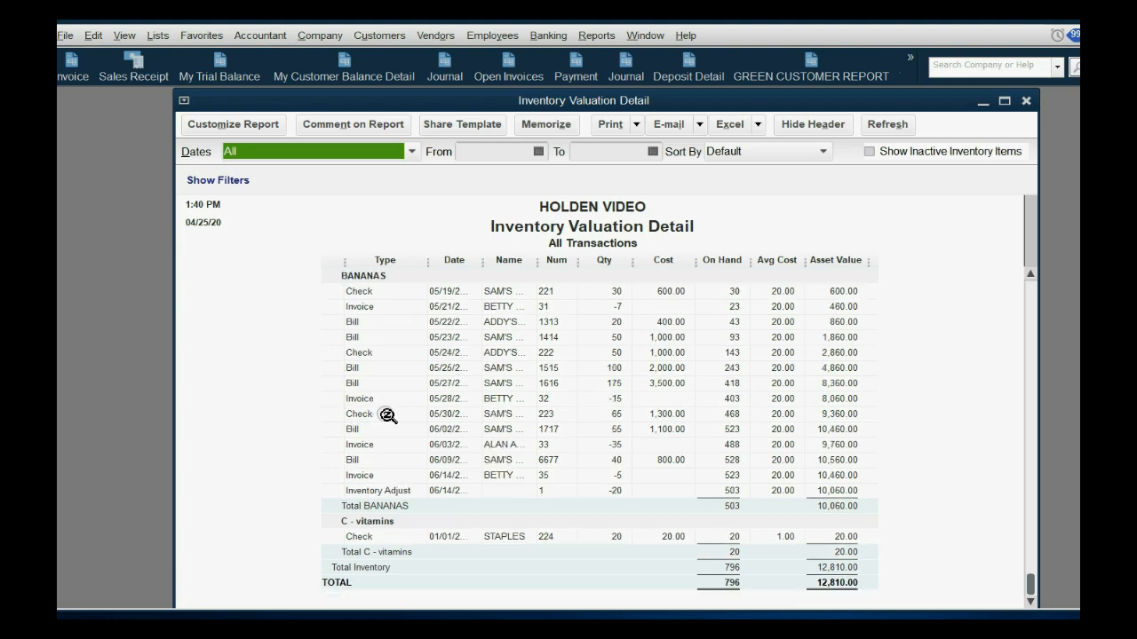
{"action": "mouse_move", "coordinate": [487, 550]}
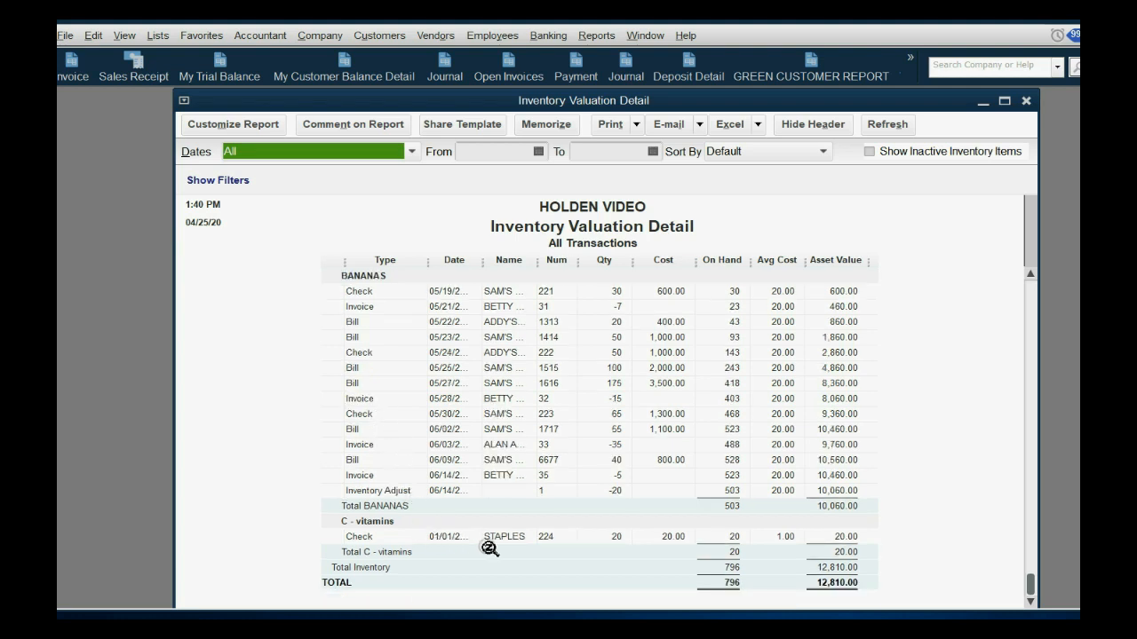
{"action": "mouse_move", "coordinate": [451, 547]}
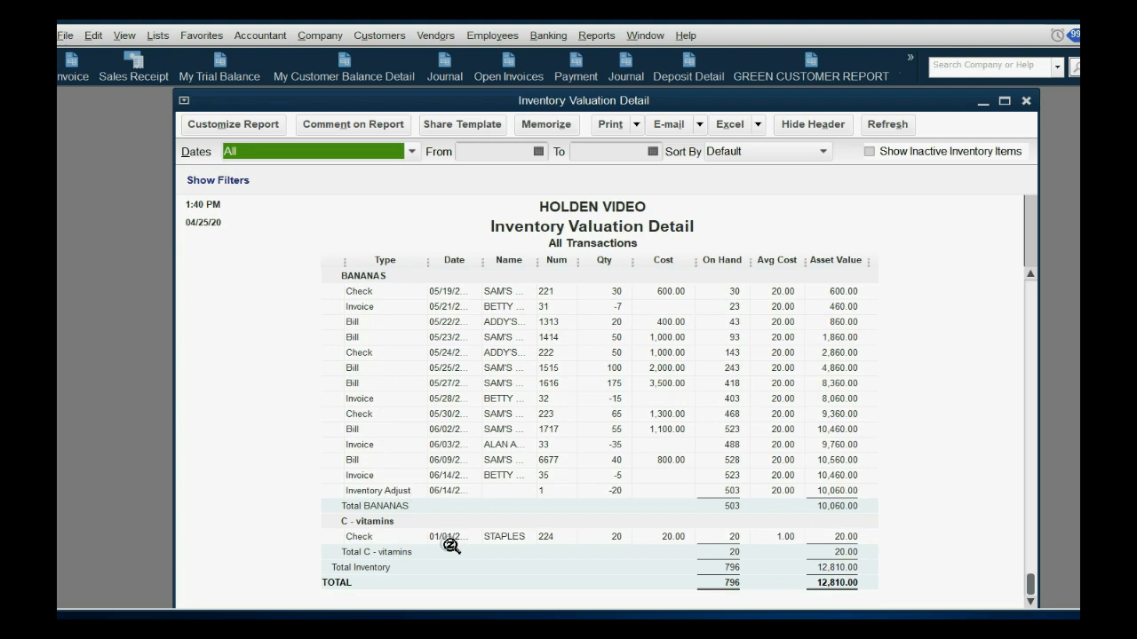
{"action": "mouse_move", "coordinate": [561, 540]}
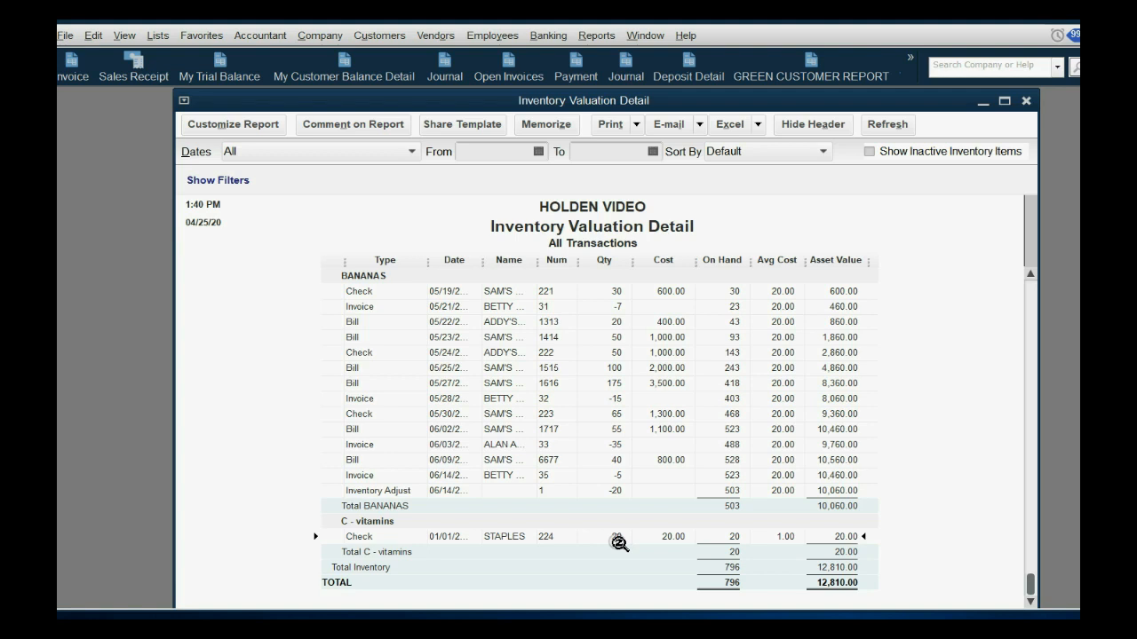
{"action": "double_click", "coordinate": [359, 536]}
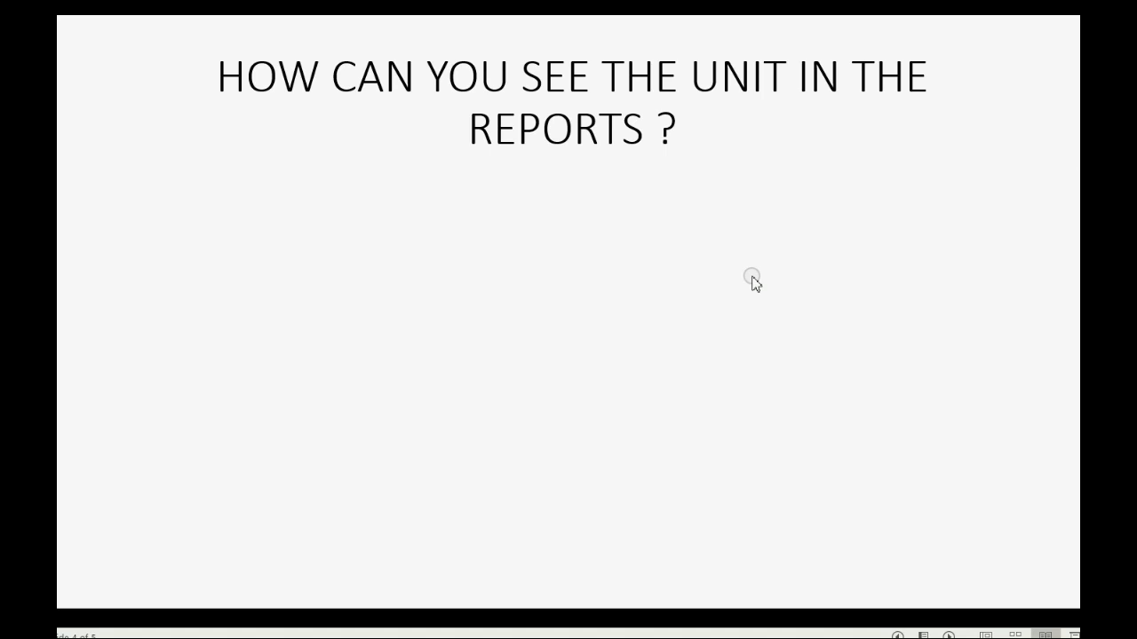
{"action": "mouse_move", "coordinate": [966, 181]}
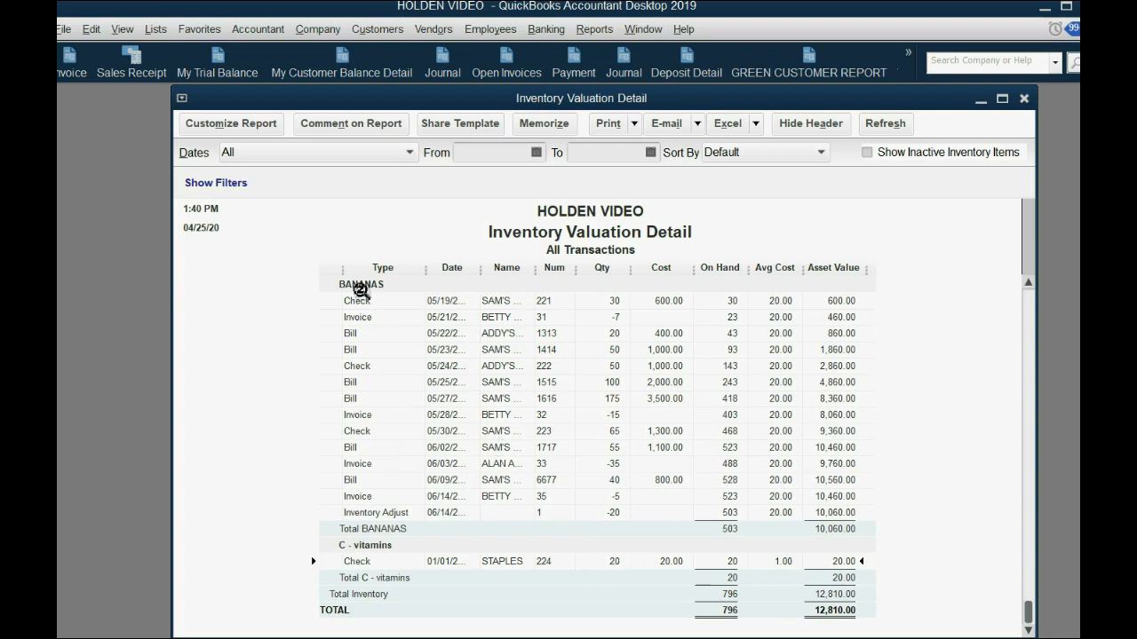
- Tick U/M in Customize Report's columns and apply it to the report
{"action": "left_click", "coordinate": [231, 125]}
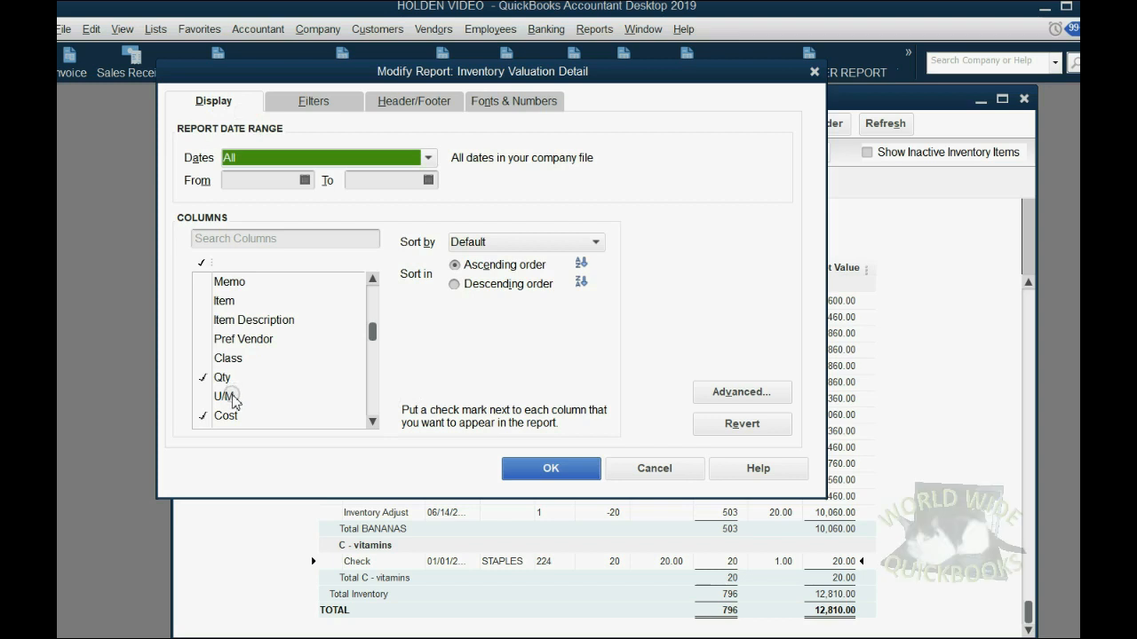
{"action": "left_click", "coordinate": [224, 396]}
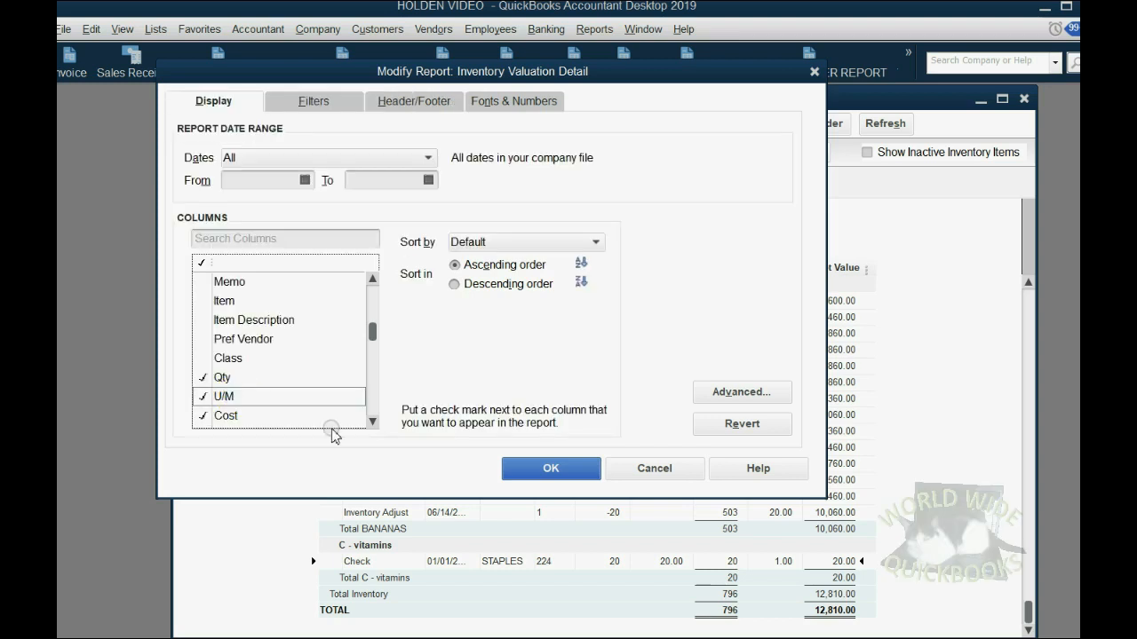
{"action": "left_click", "coordinate": [550, 469]}
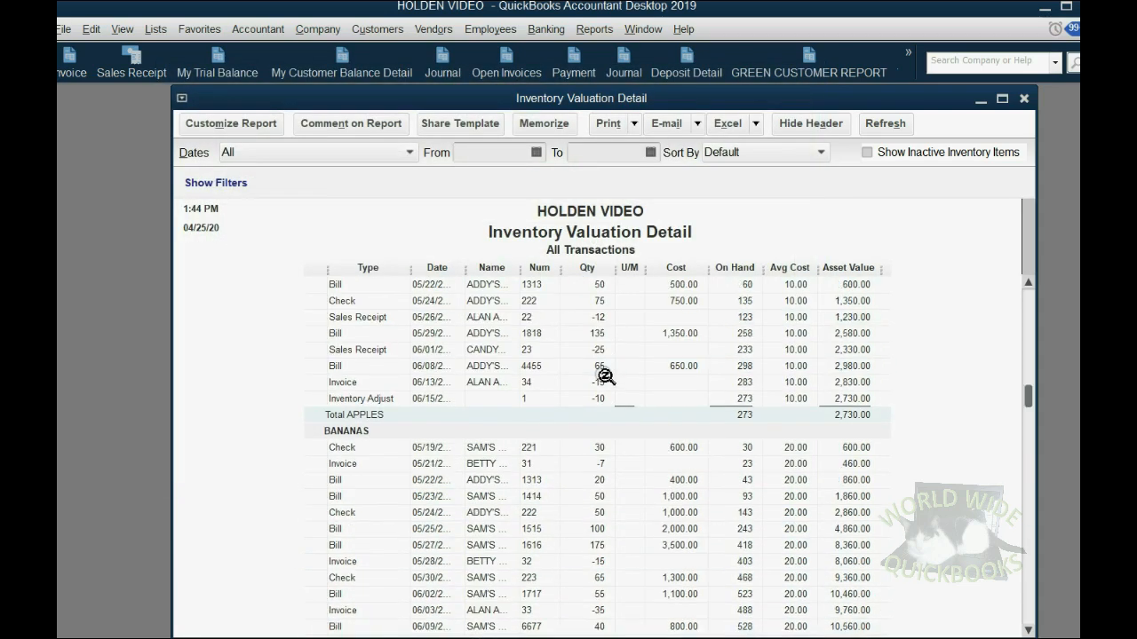
- Check the C - vitamins rows show BTL in the U/M column, then go to the Customers menu
{"action": "scroll", "scroll_direction": "down", "scroll_amount": 3}
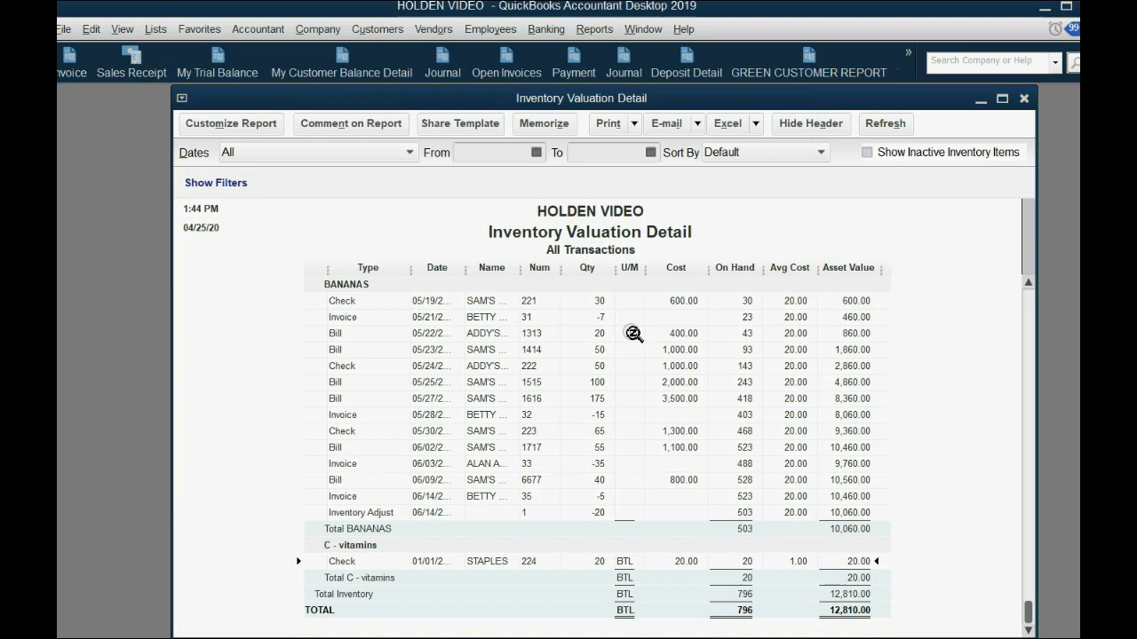
{"action": "mouse_move", "coordinate": [632, 577]}
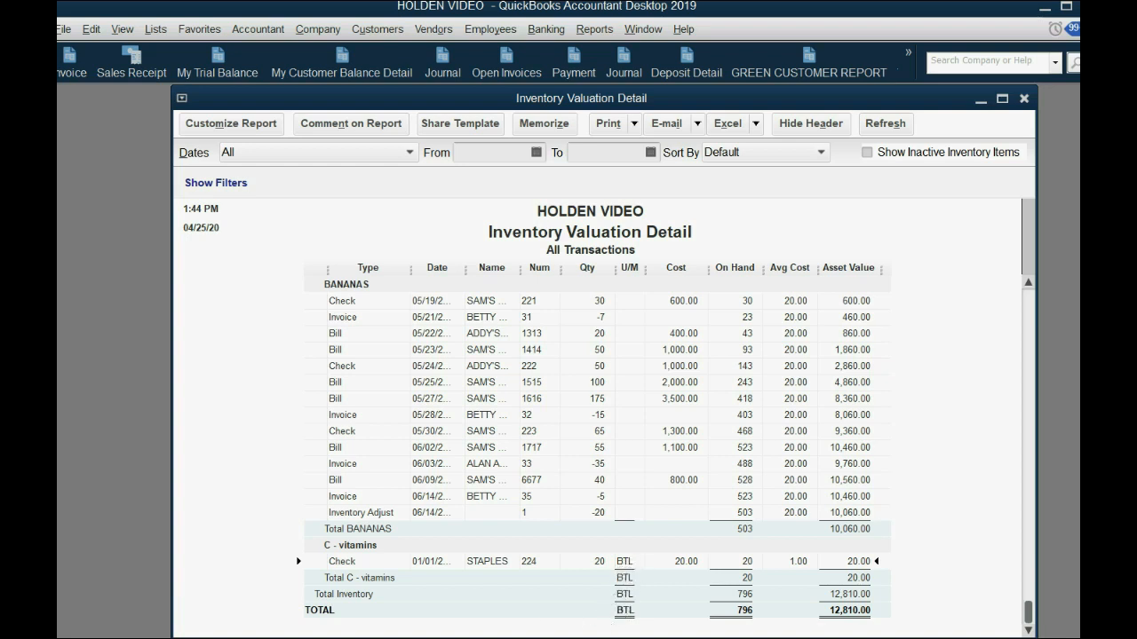
{"action": "mouse_move", "coordinate": [547, 348]}
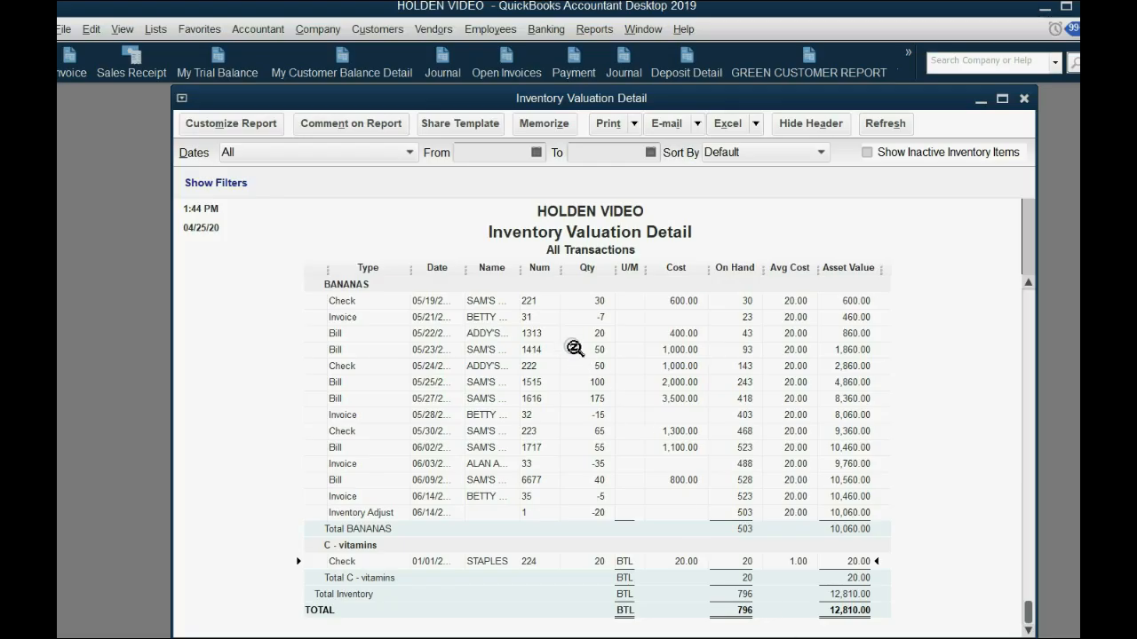
{"action": "left_click", "coordinate": [377, 29]}
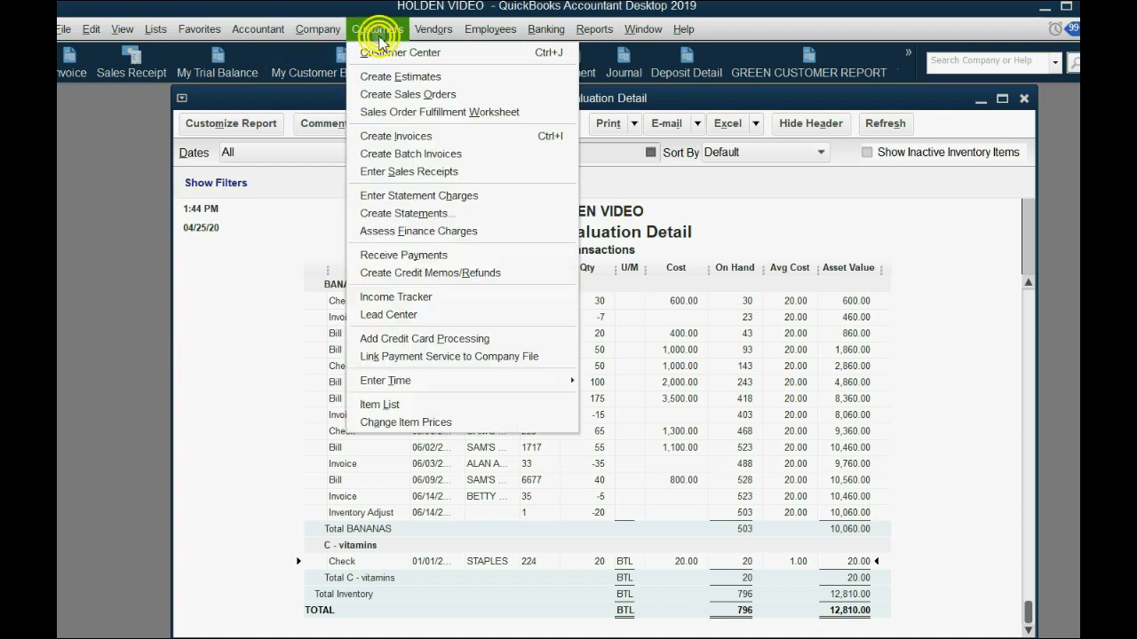
{"action": "mouse_move", "coordinate": [410, 170]}
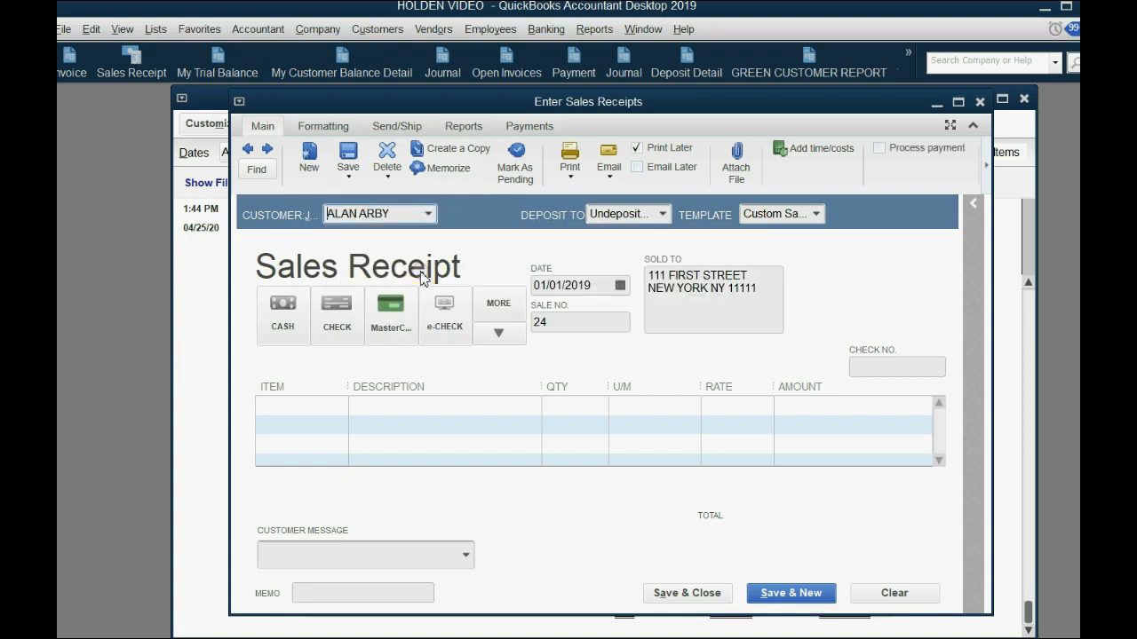
- Enter a sales receipt dated 01/02/2019 selling 10 bottles of C - vitamins at 5.00 each
{"action": "left_click", "coordinate": [620, 284]}
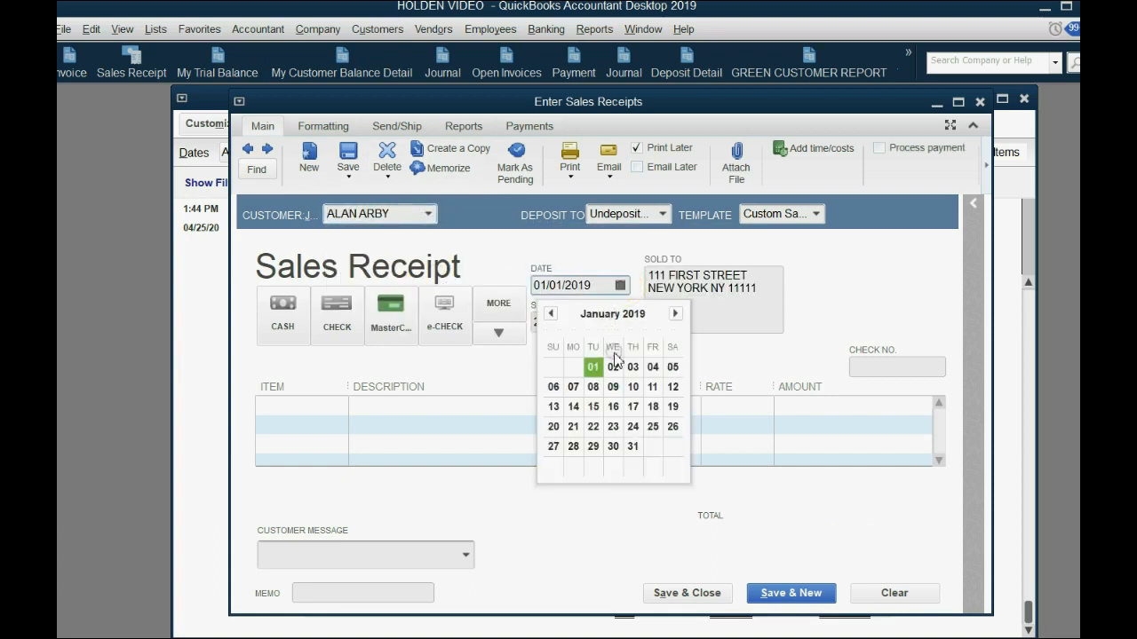
{"action": "left_click", "coordinate": [613, 366]}
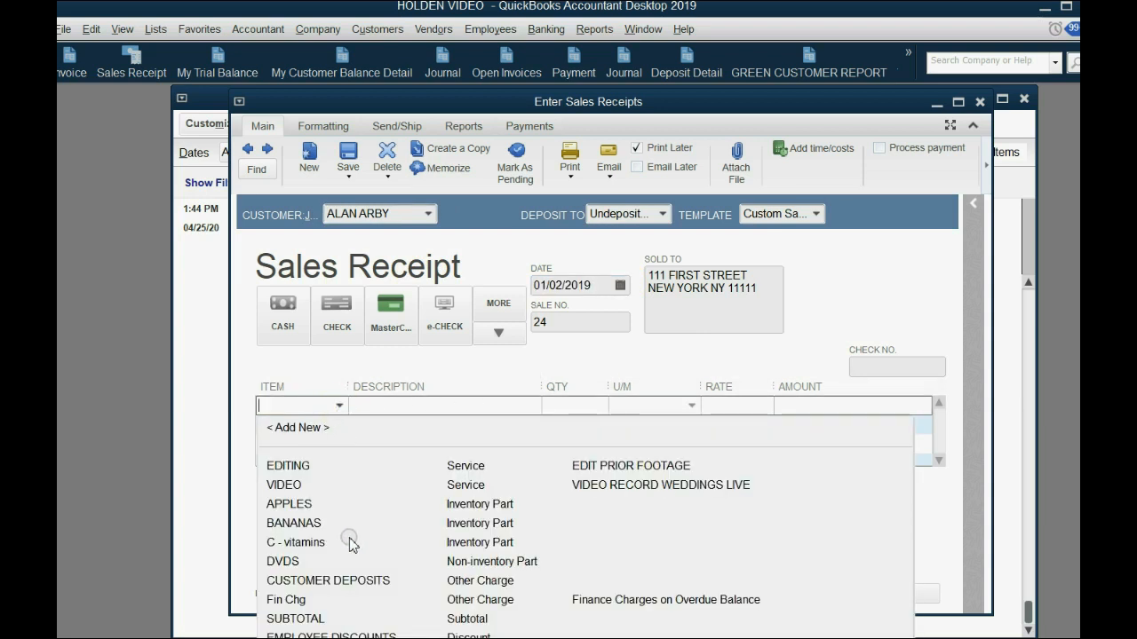
{"action": "left_click", "coordinate": [295, 544]}
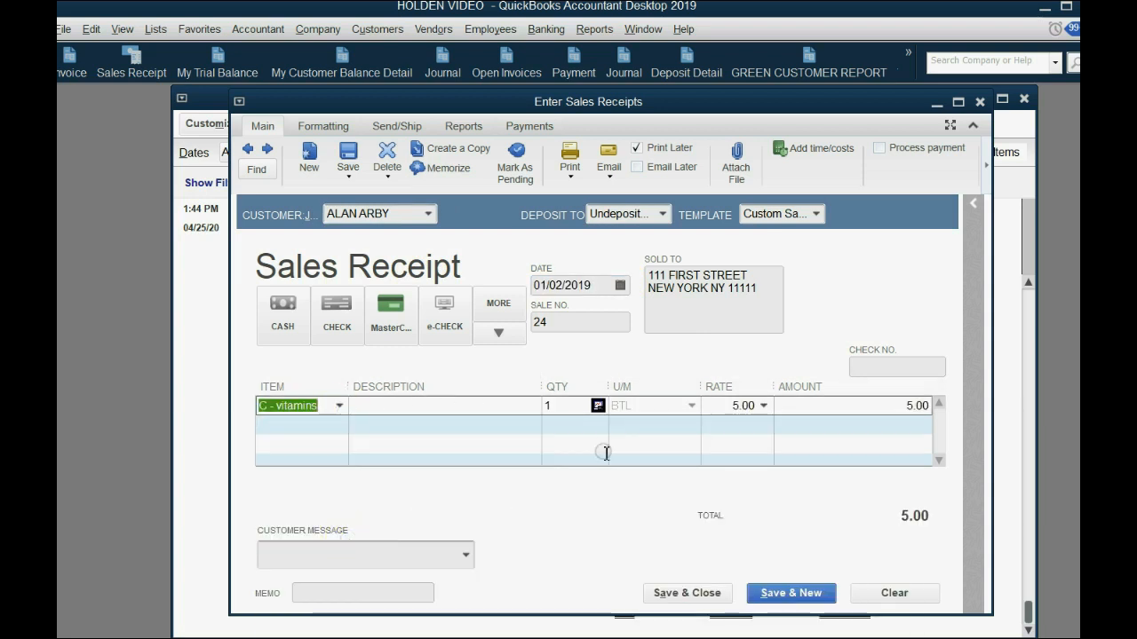
{"action": "mouse_move", "coordinate": [629, 405]}
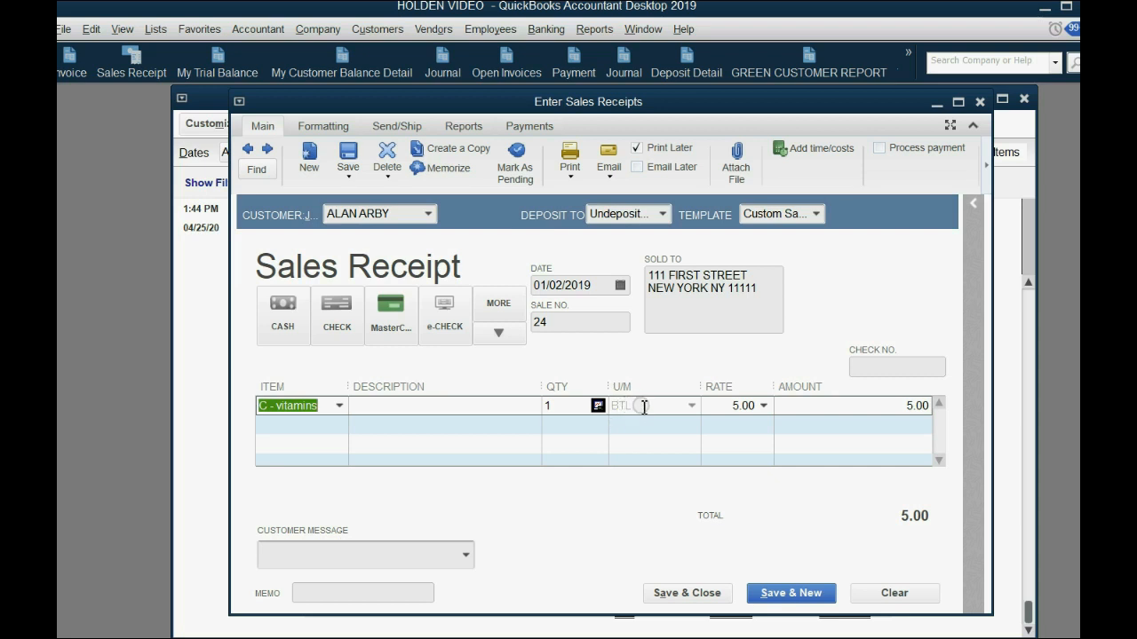
{"action": "mouse_move", "coordinate": [714, 564]}
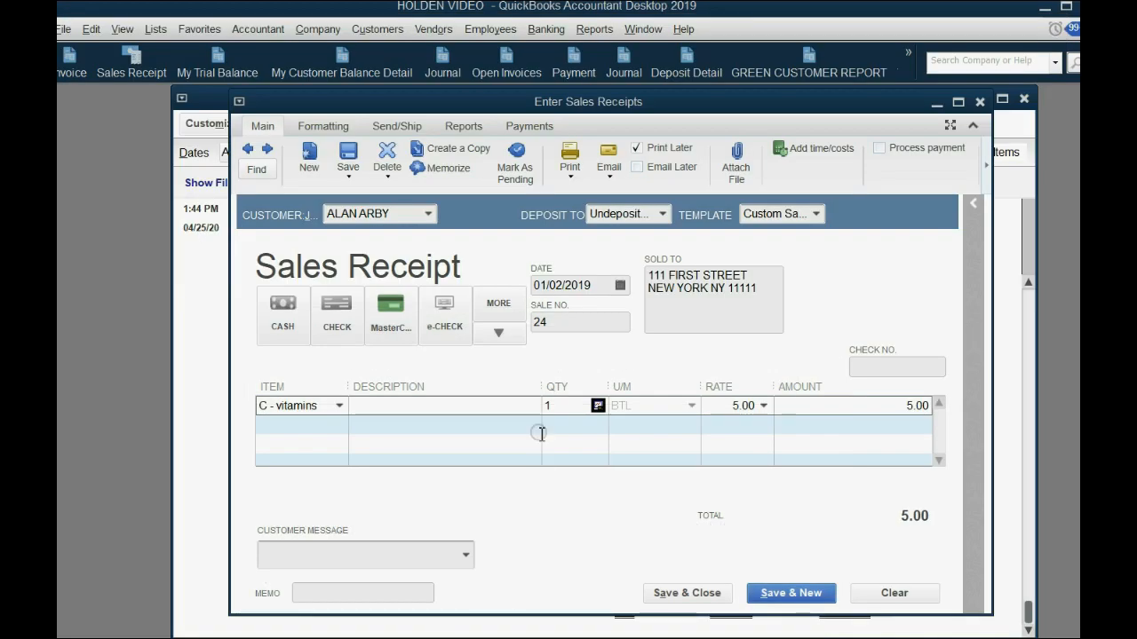
{"action": "type", "text": "10"}
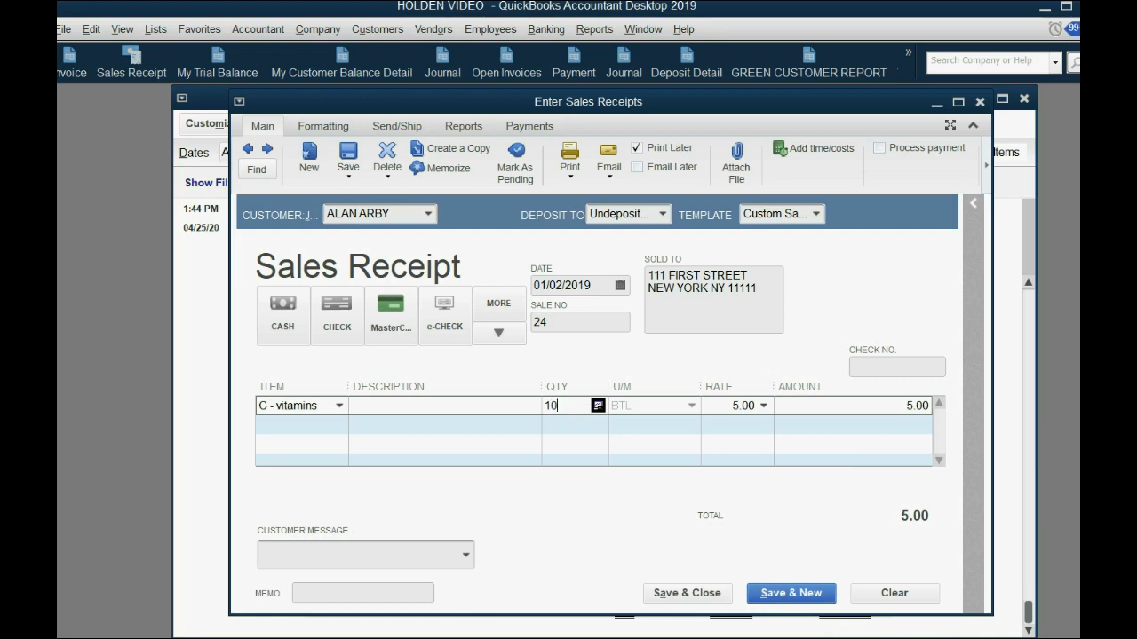
{"action": "key", "text": "Tab"}
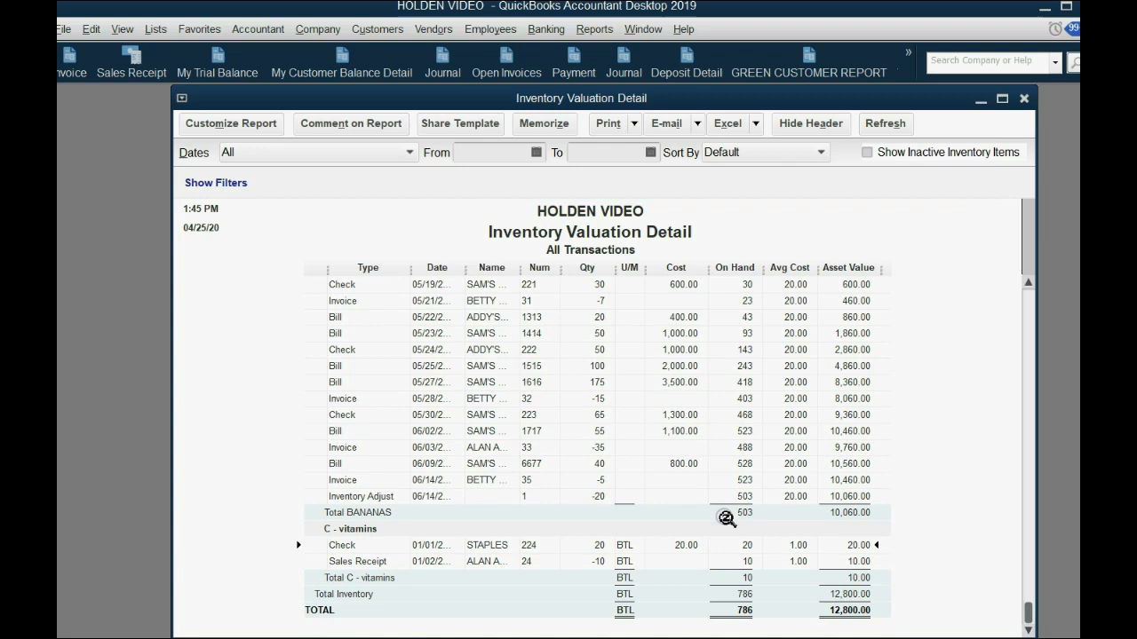
{"action": "mouse_move", "coordinate": [632, 554]}
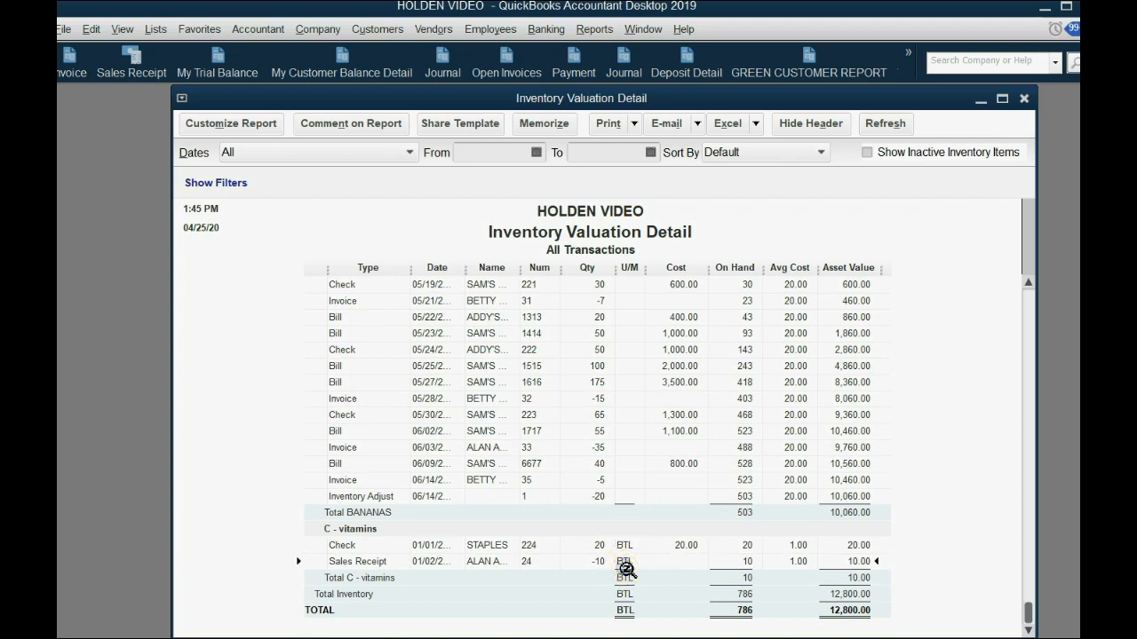
{"action": "mouse_move", "coordinate": [639, 567]}
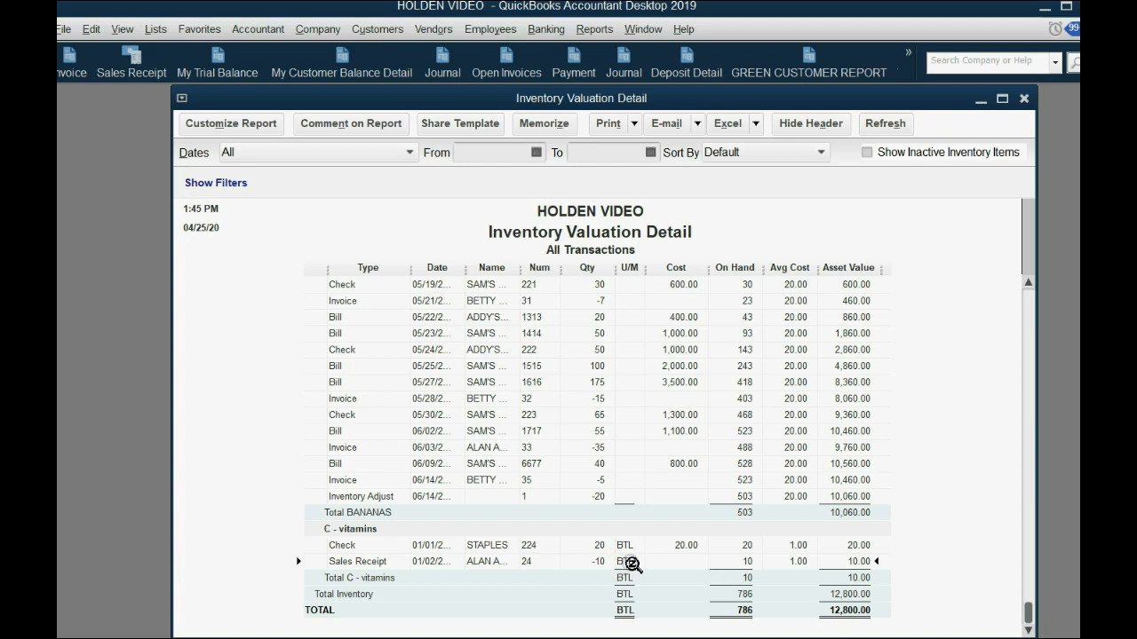